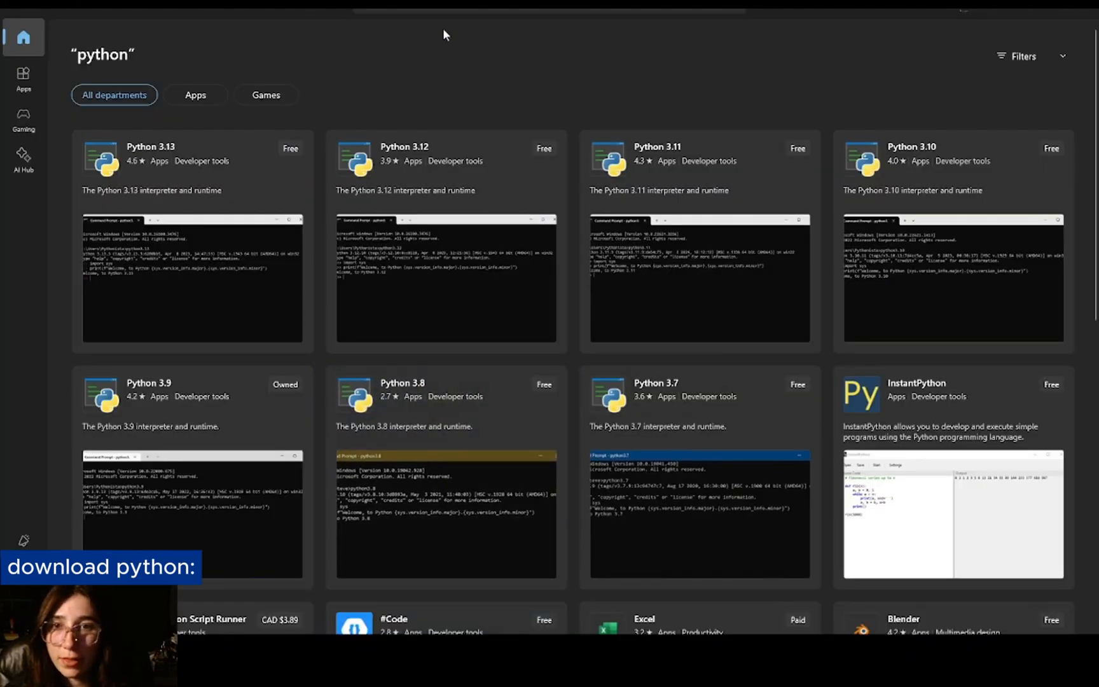
mouse_move(155, 336)
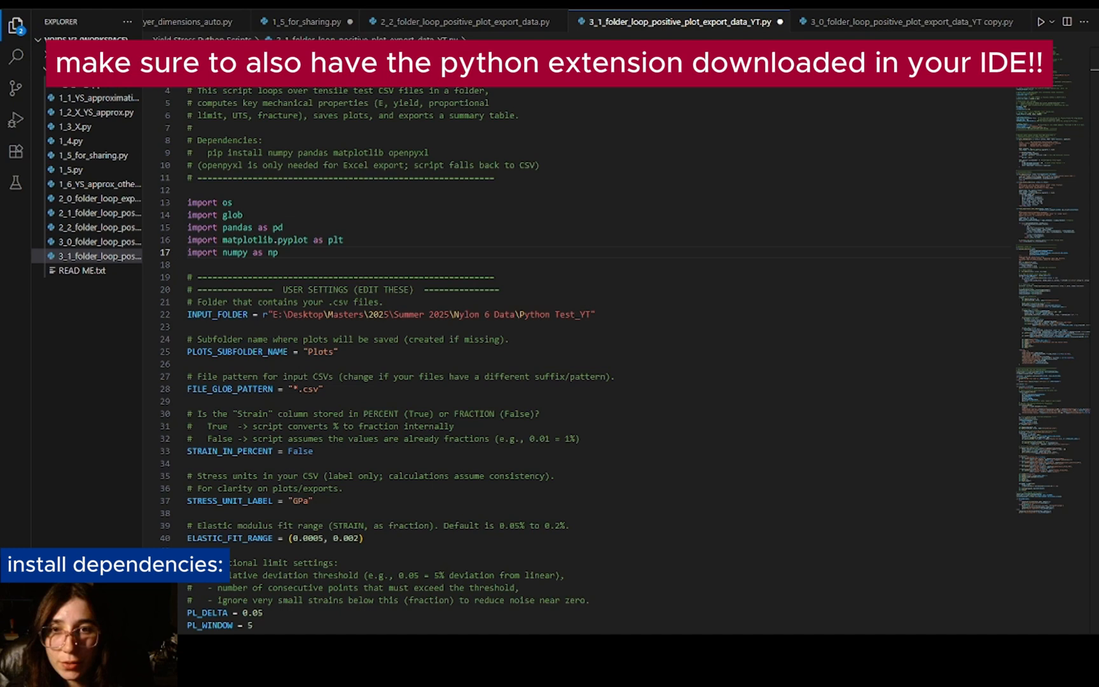
Copy the header's 'pip install numpy pandas matplotlib openpyxl' line and run it in the terminal
drag(206, 153, 427, 152)
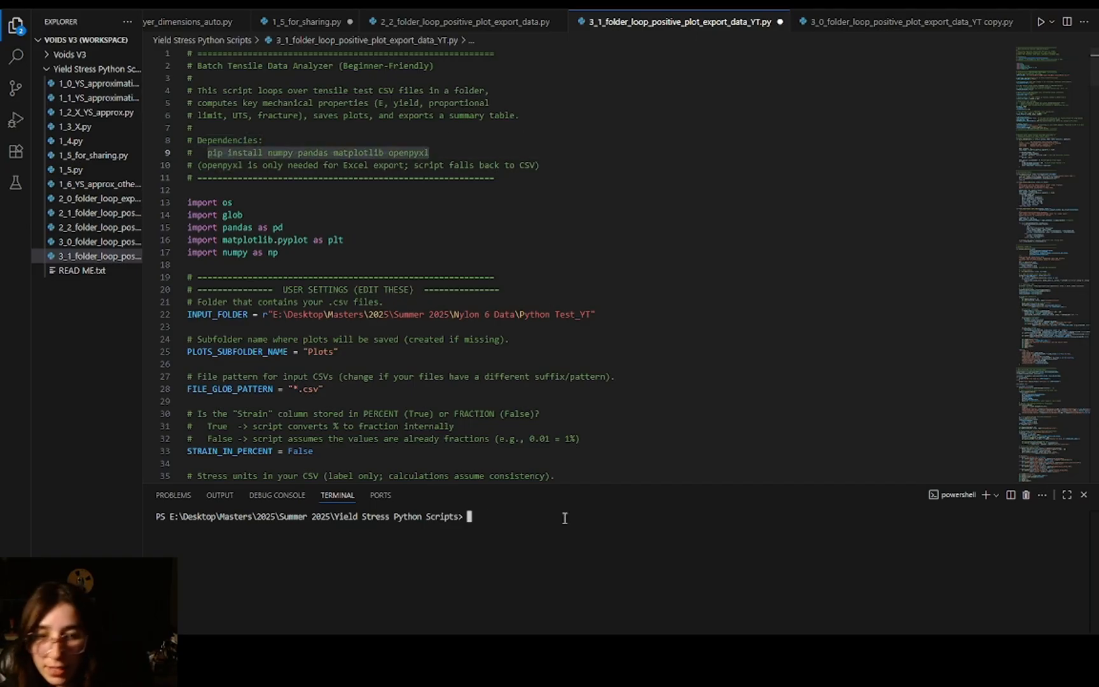
text(pip install numpy pandas matplotlib openpyxl)
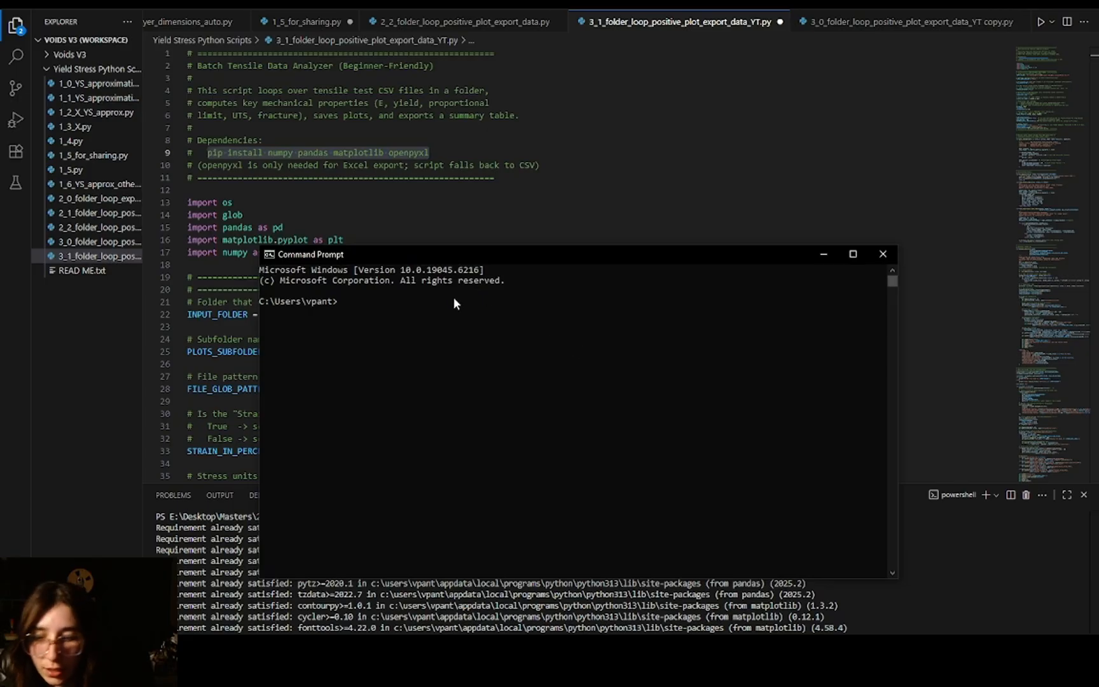
Run 'pip install numpy pandas matplotlib openpyxl' in Command Prompt
text(pip install numpy pandas matplotlib openpyxl)
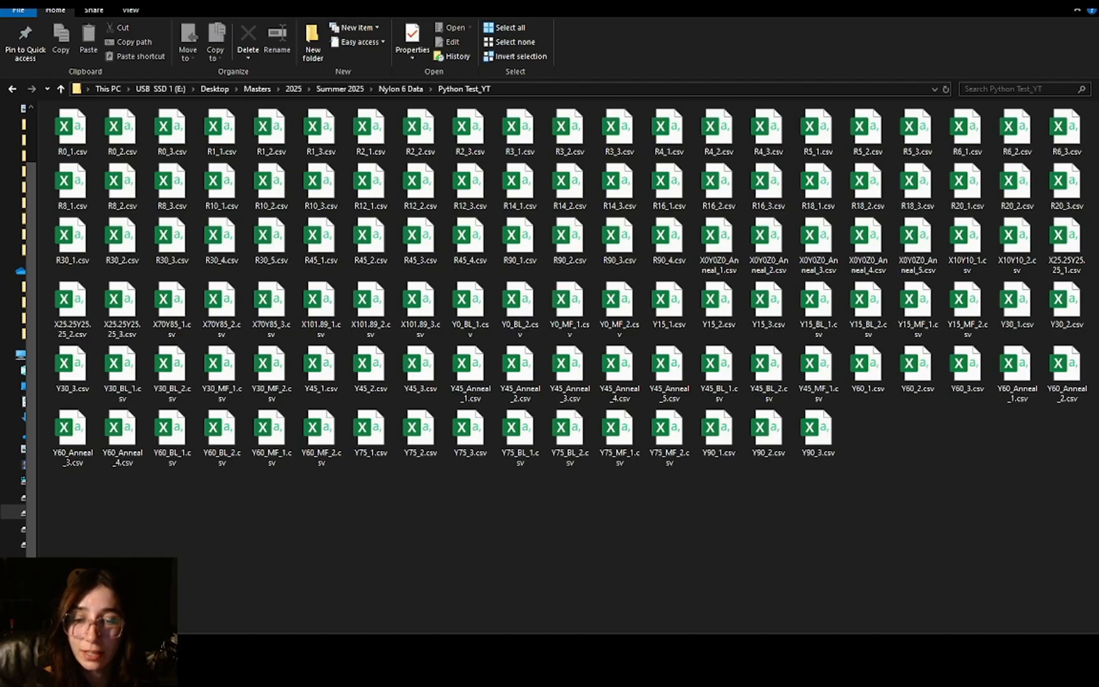
Open R0_1.csv from the Python Test_YT folder in Excel
click(70, 368)
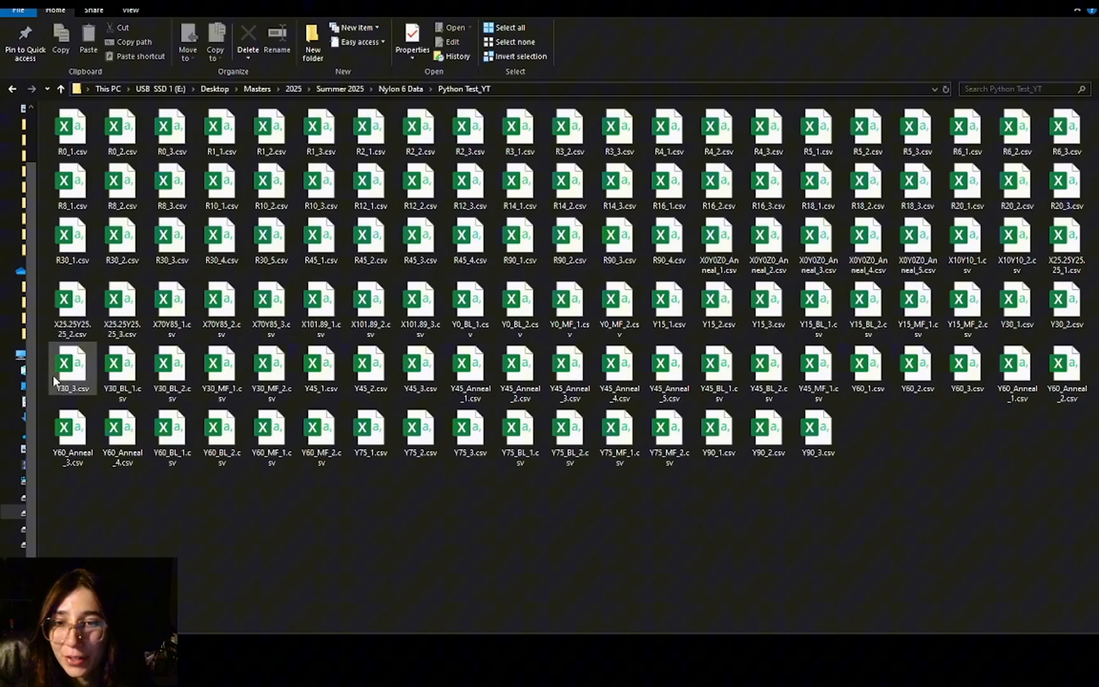
click(71, 130)
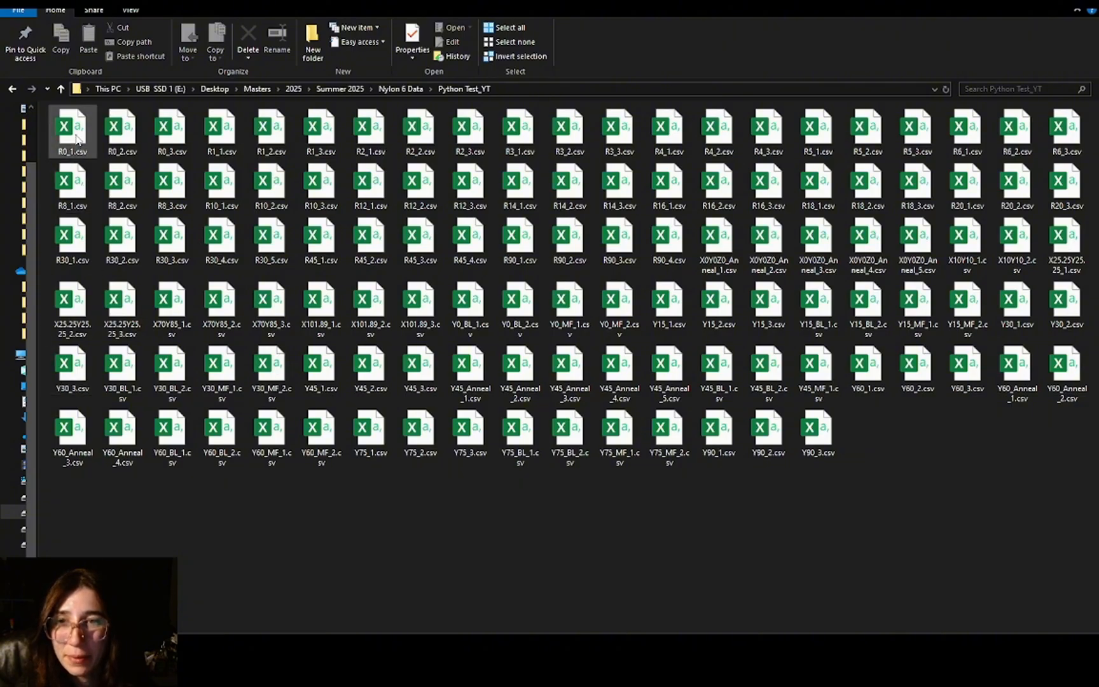
double_click(71, 129)
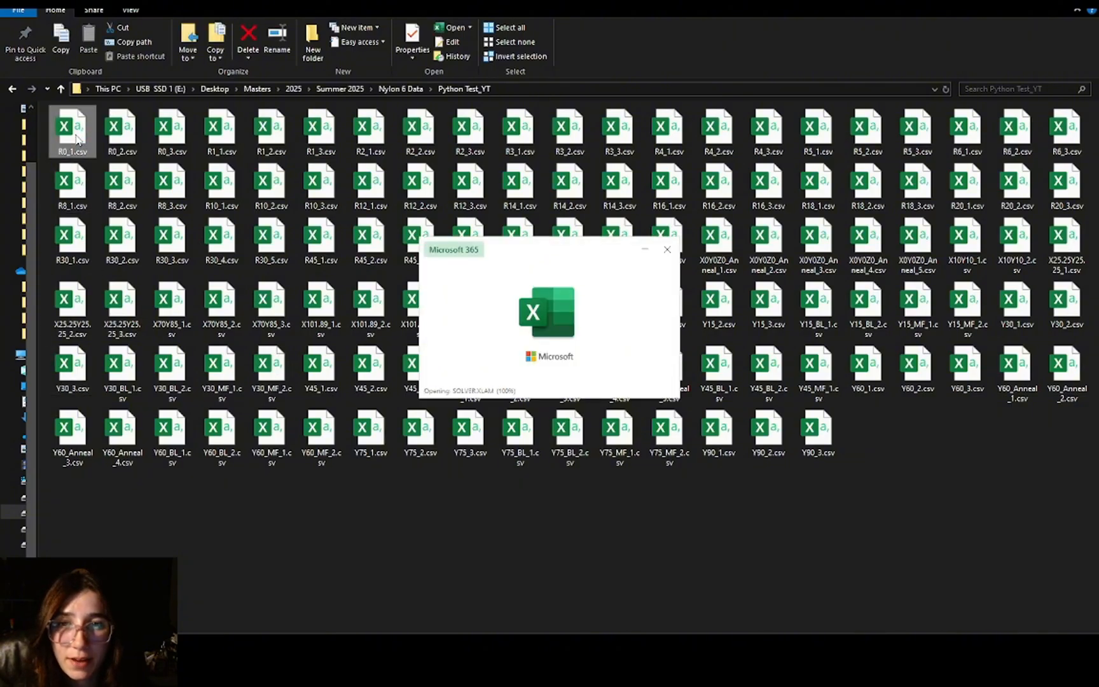
double_click(71, 130)
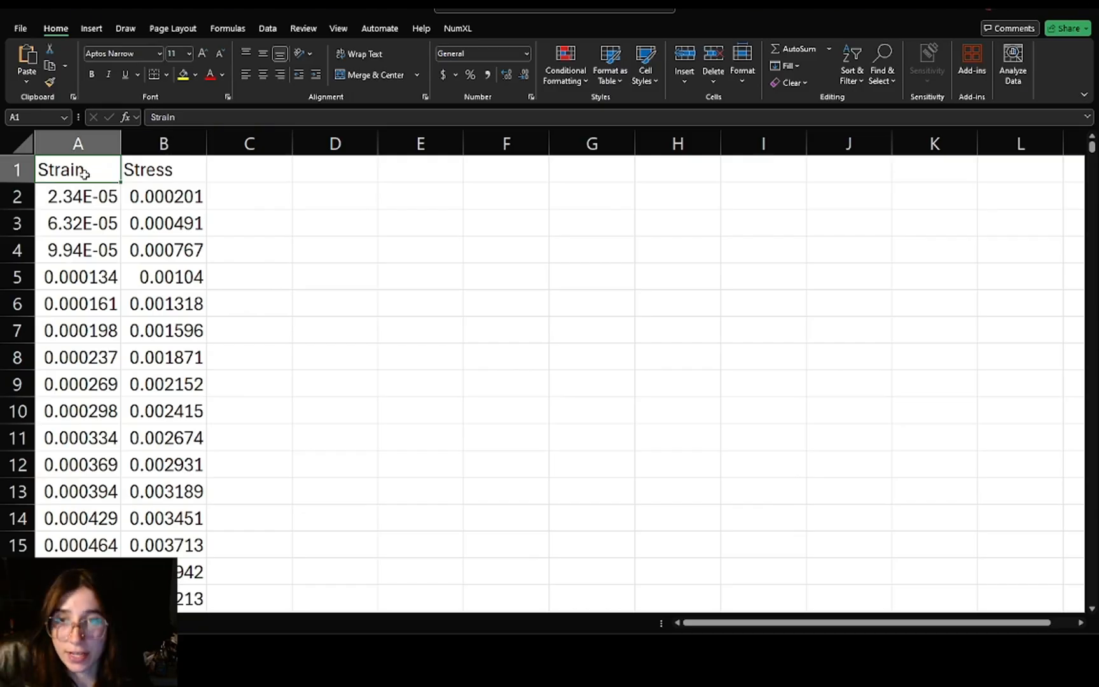
click(163, 169)
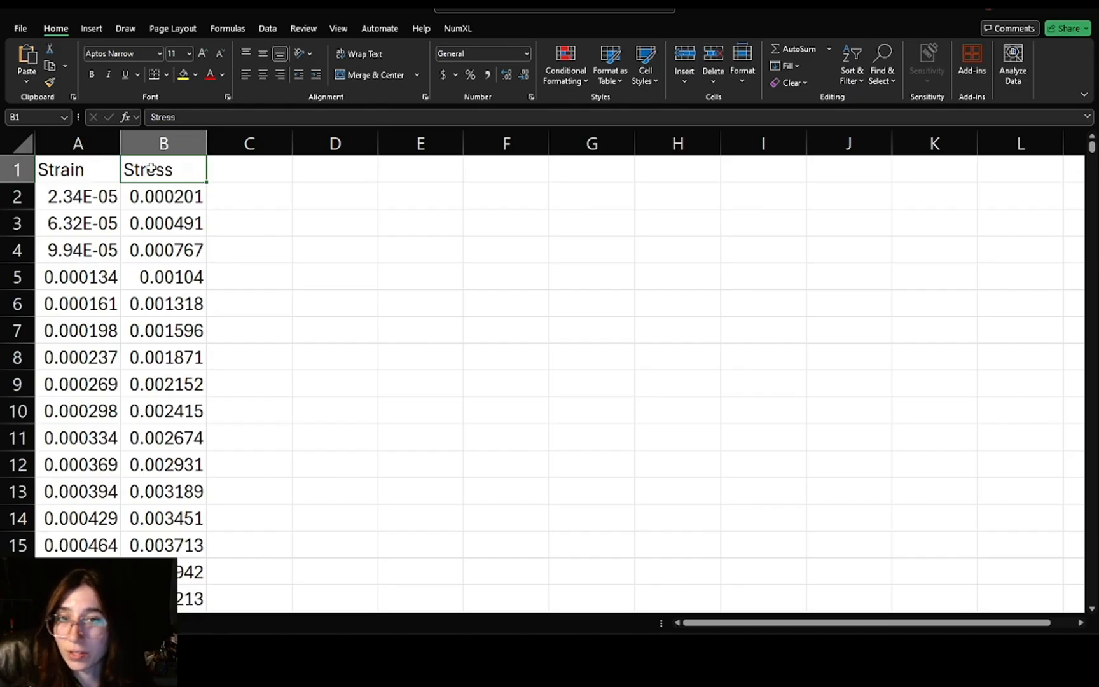
mouse_move(214, 360)
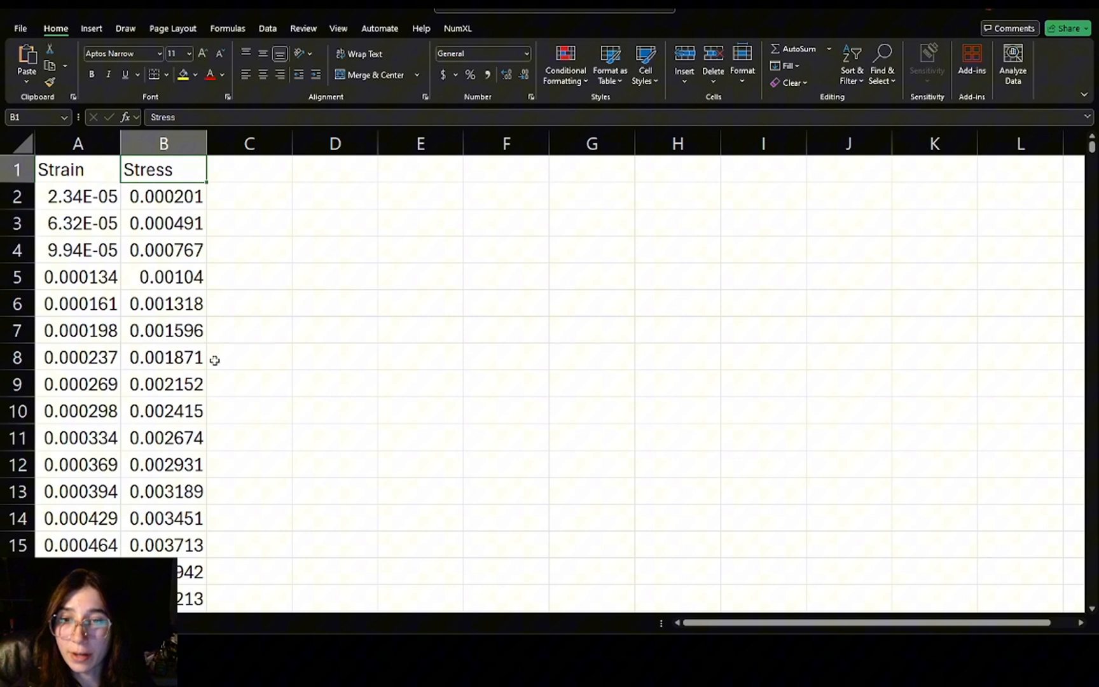
mouse_move(199, 313)
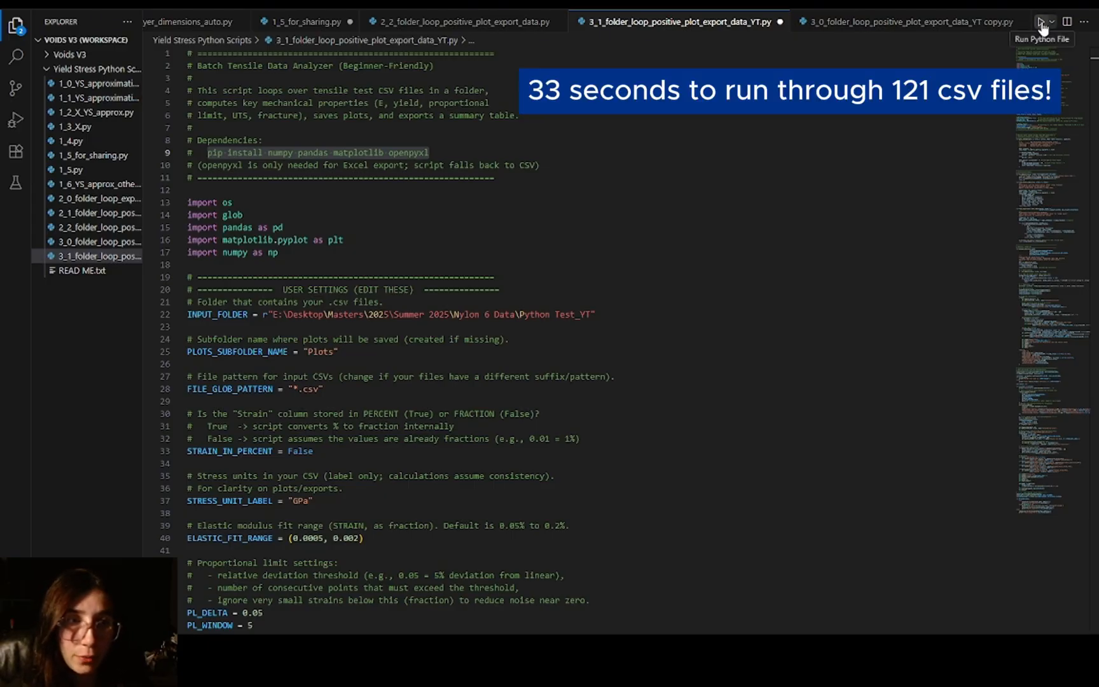
Run the tensile analyzer script, generating the Plots folder and Tensile_Results.xlsx
click(1040, 21)
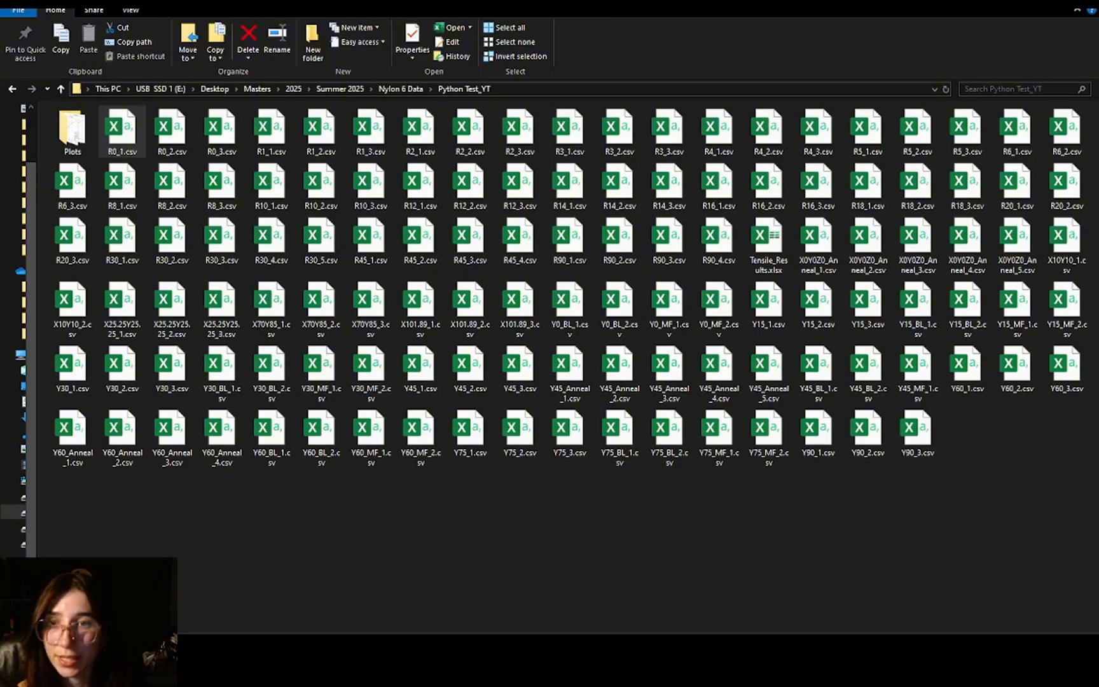
Enter the Plots folder and view the R0_1.png stress-strain plot
click(71, 129)
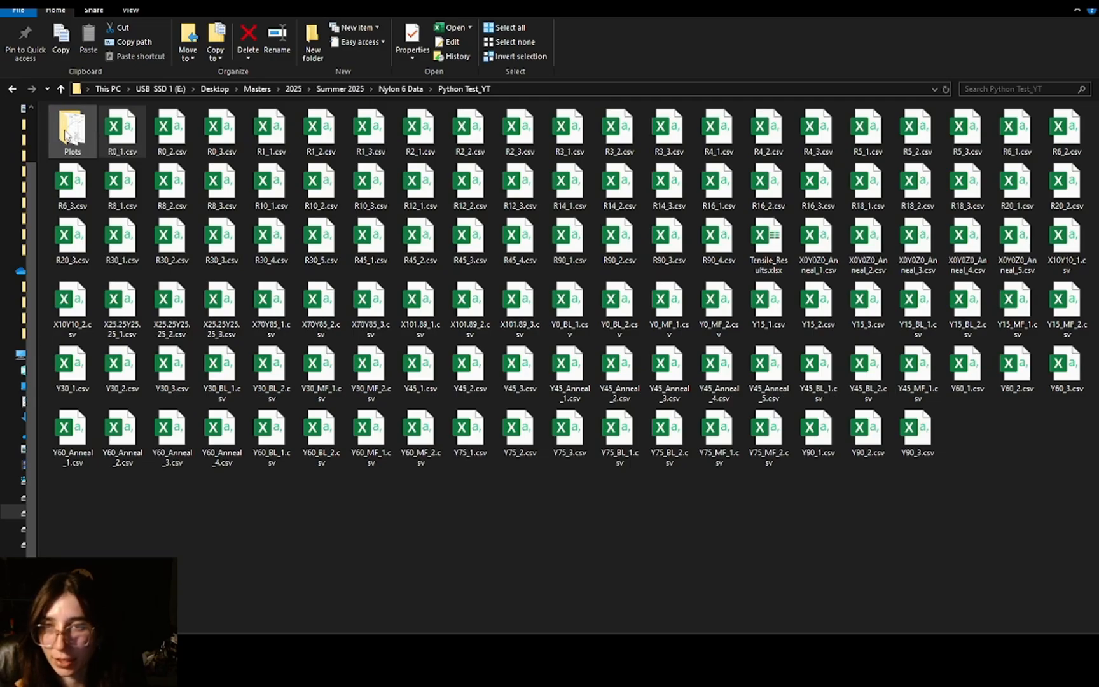
double_click(71, 131)
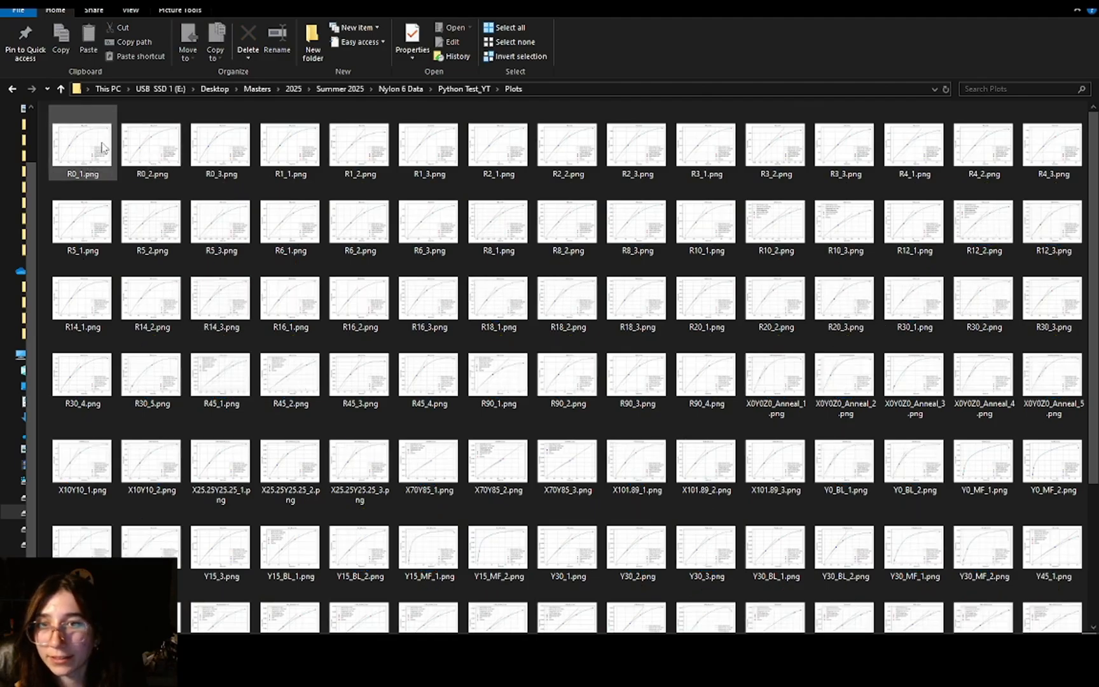
mouse_move(83, 145)
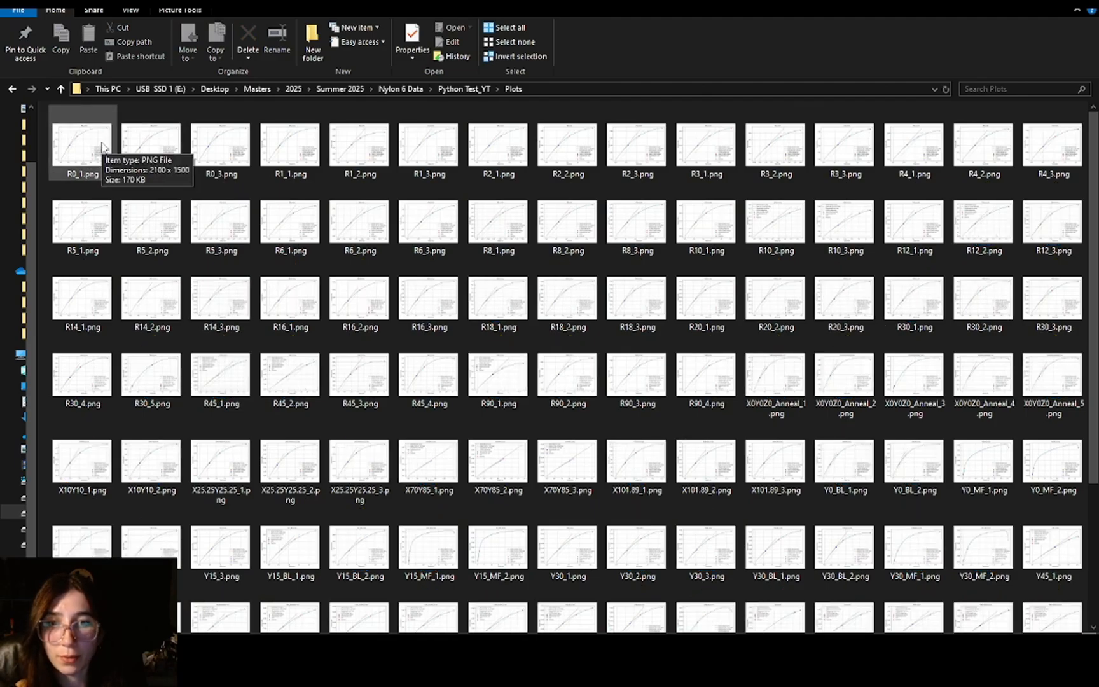
click(289, 378)
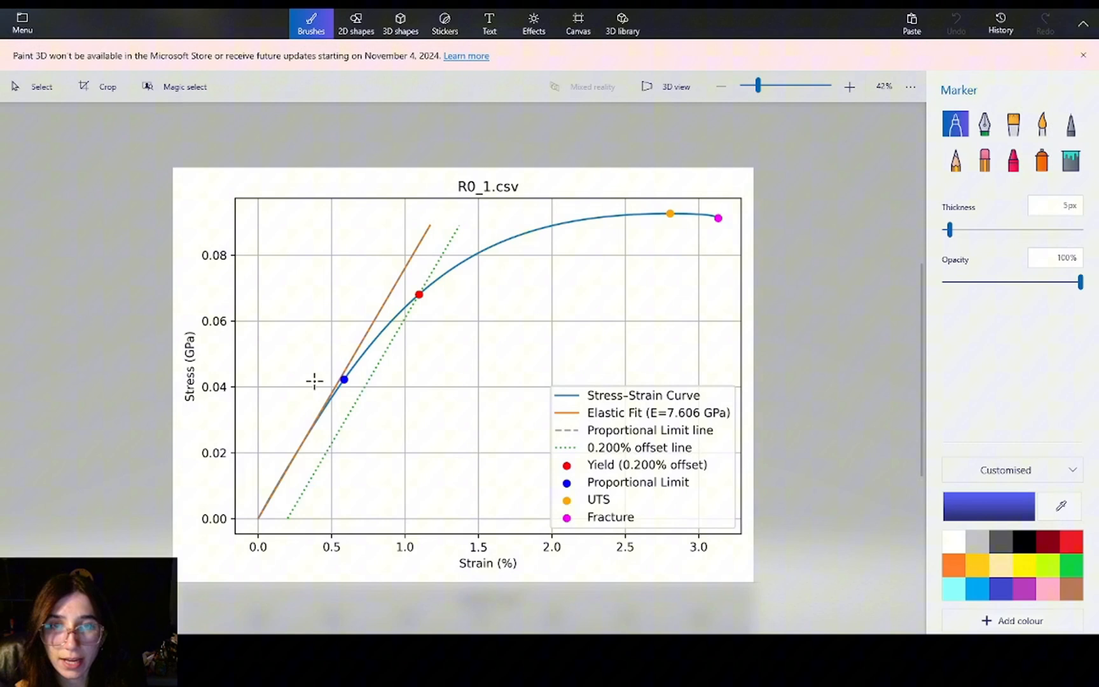
click(1081, 55)
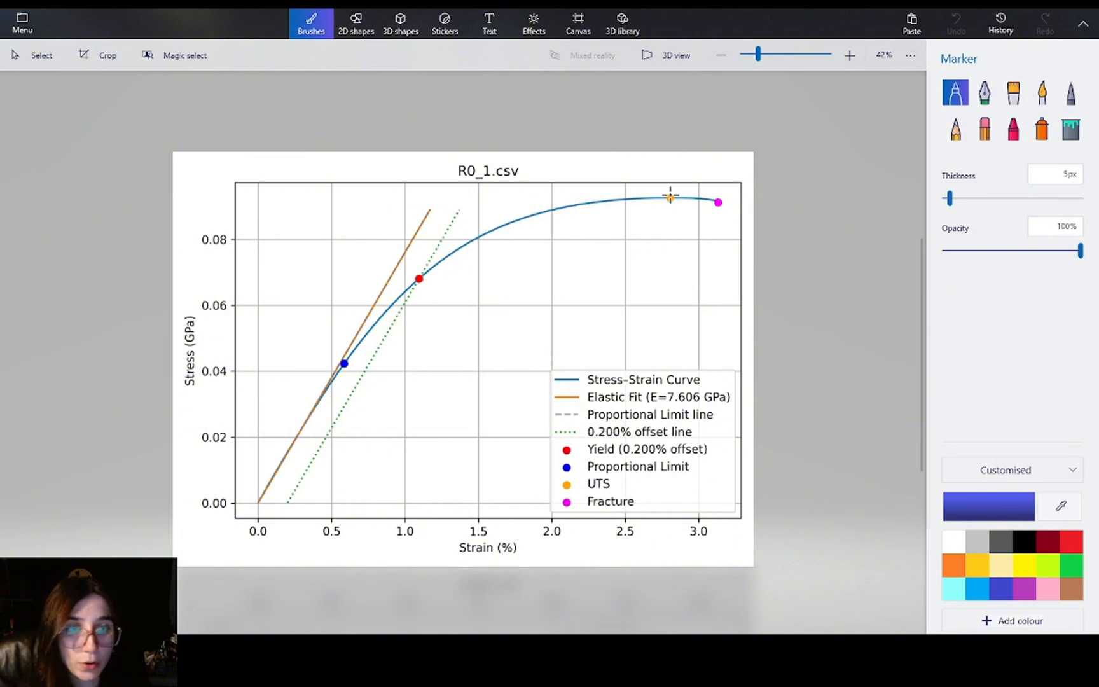
mouse_move(679, 208)
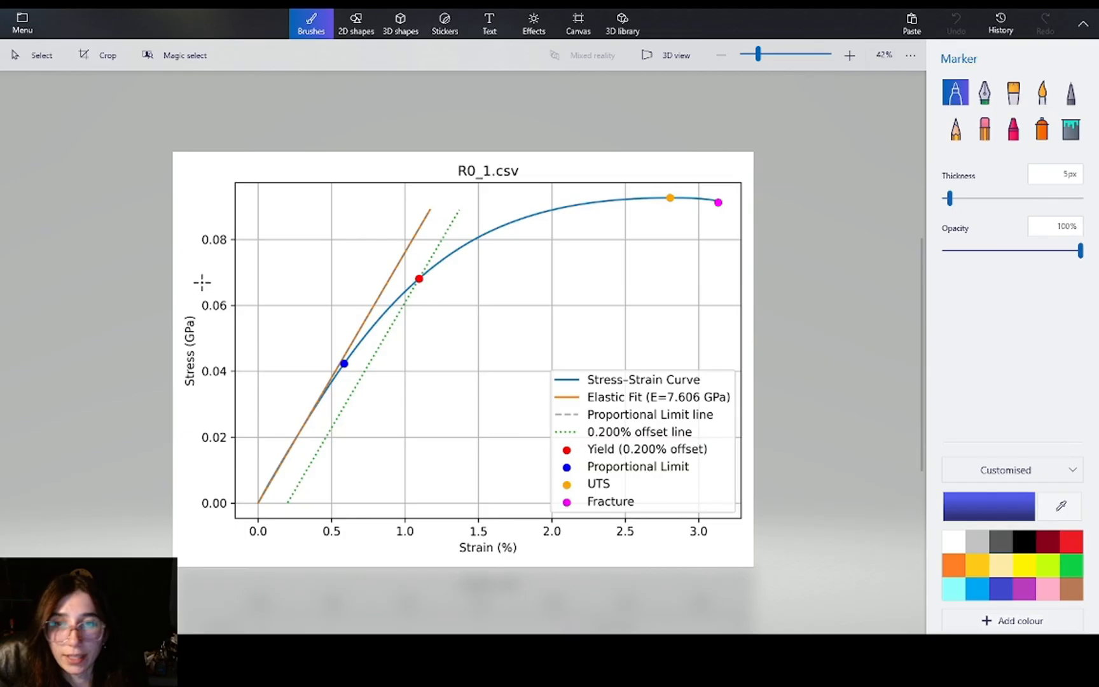
mouse_move(179, 514)
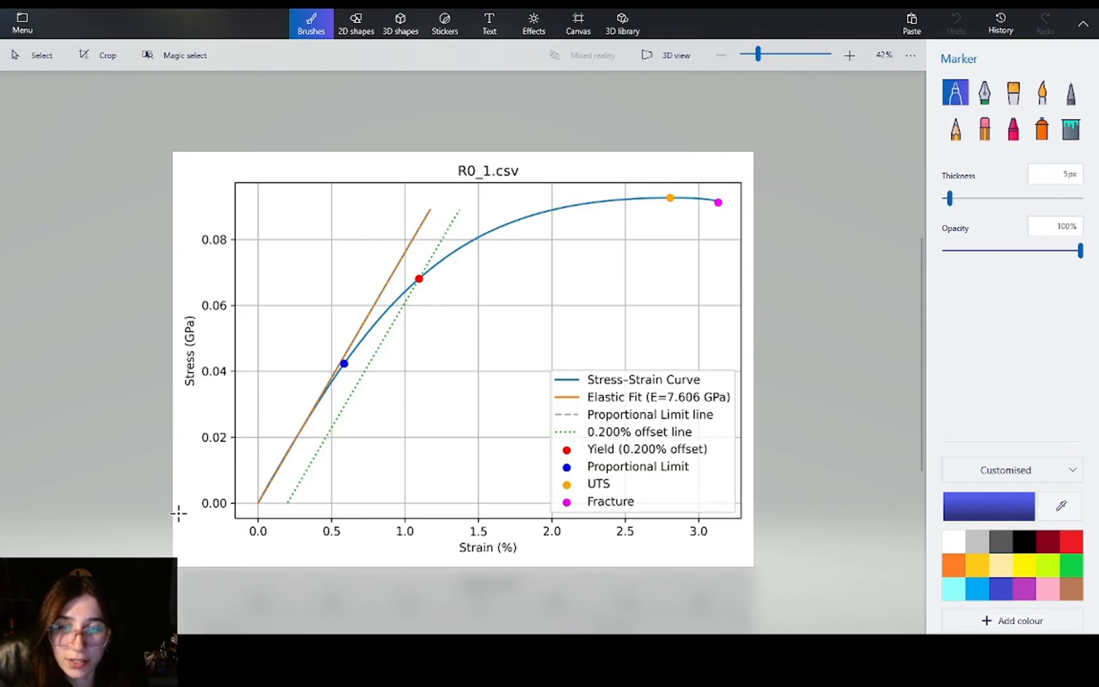
mouse_move(491, 529)
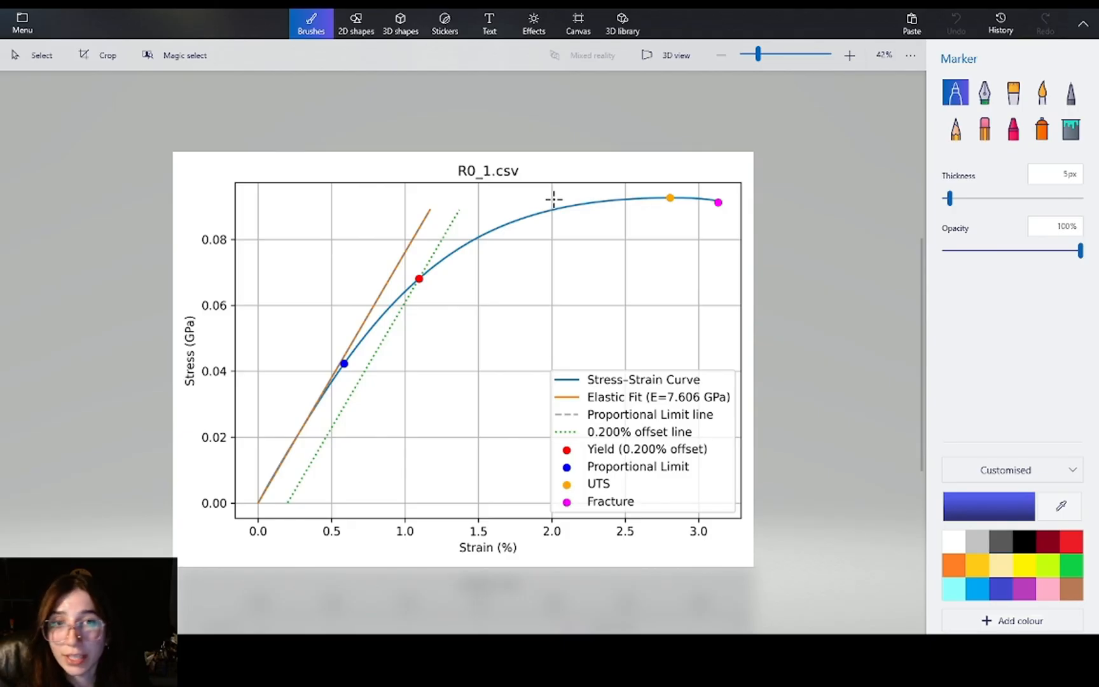
mouse_move(752, 407)
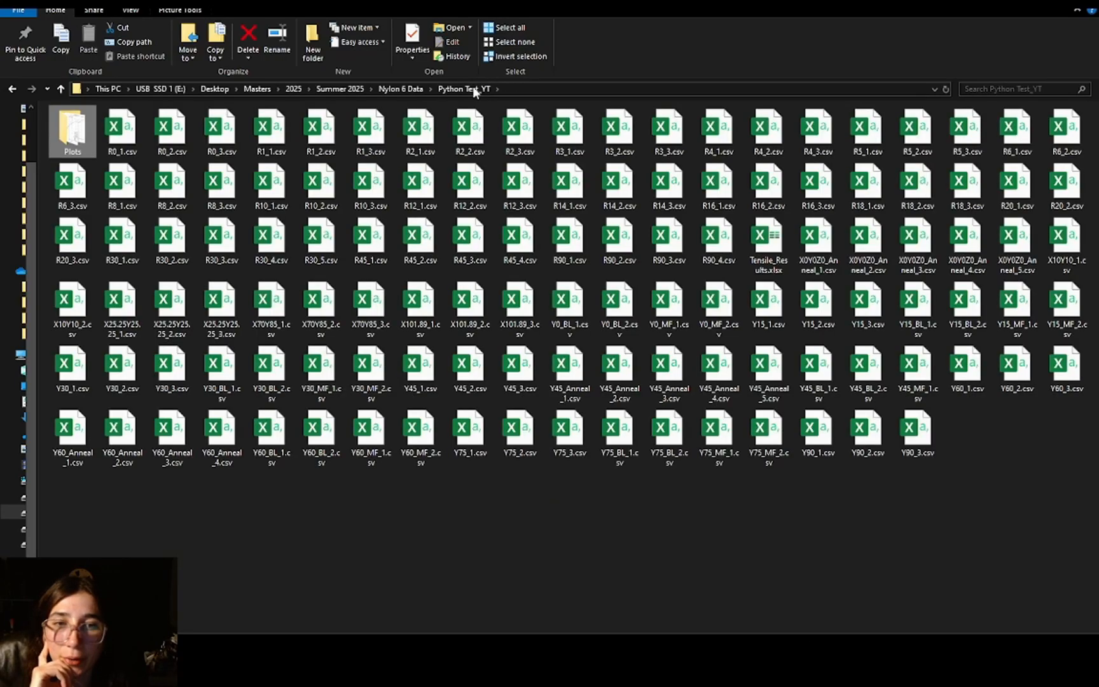
Return to Python Test_YT and open Tensile_Results.xlsx in Excel
click(569, 185)
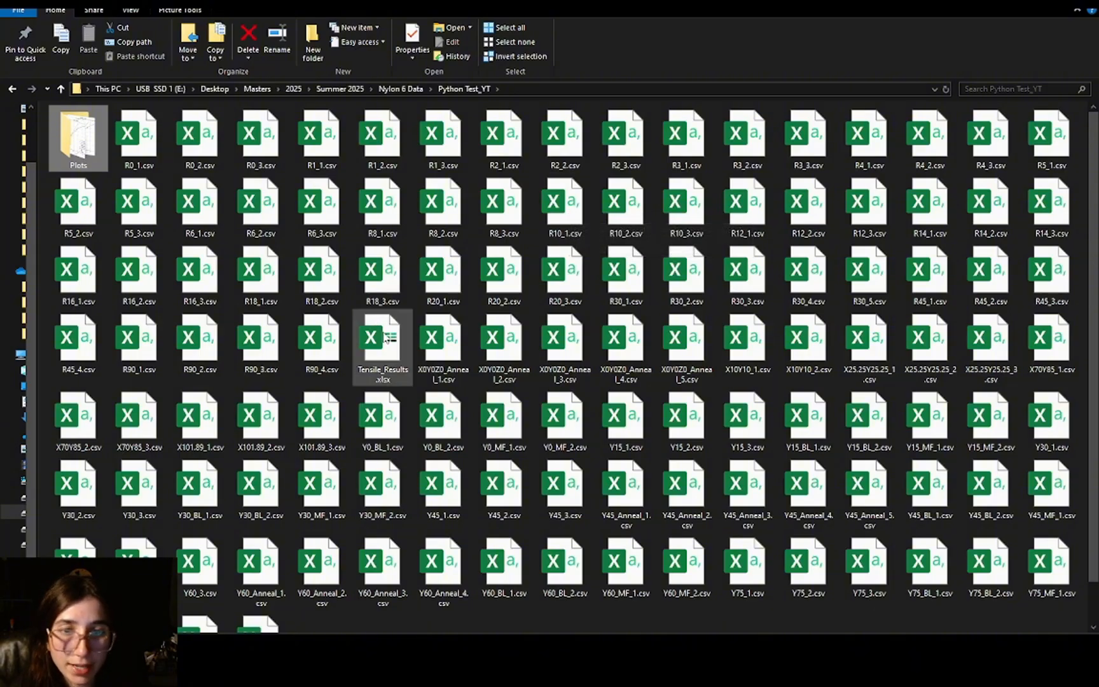
mouse_move(383, 343)
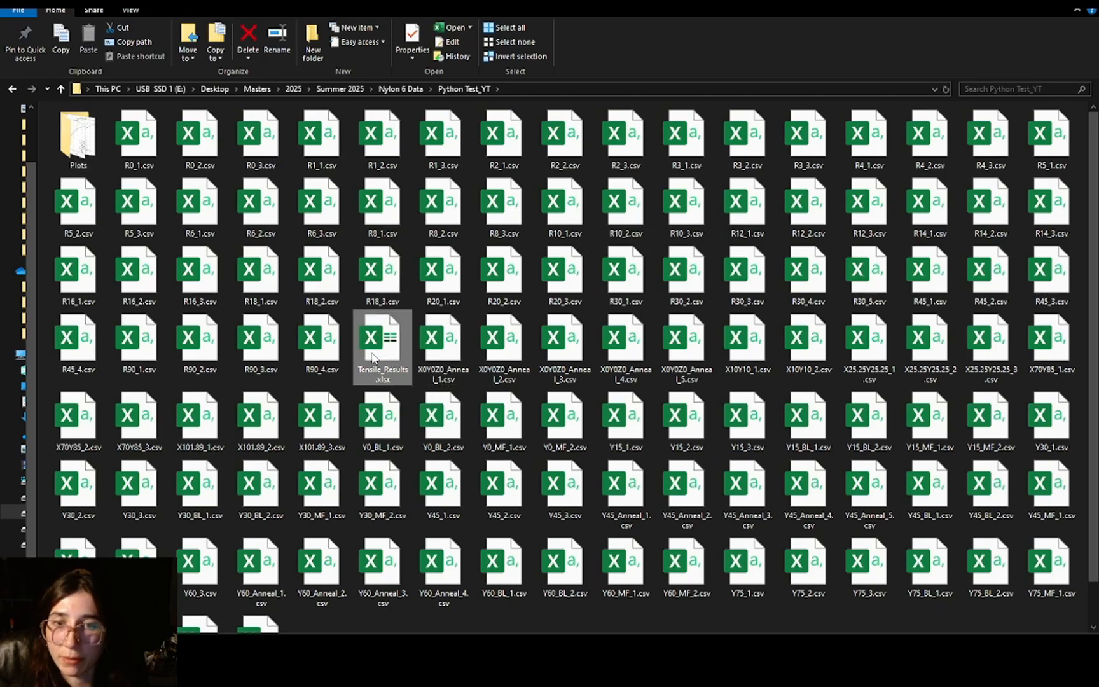
double_click(382, 337)
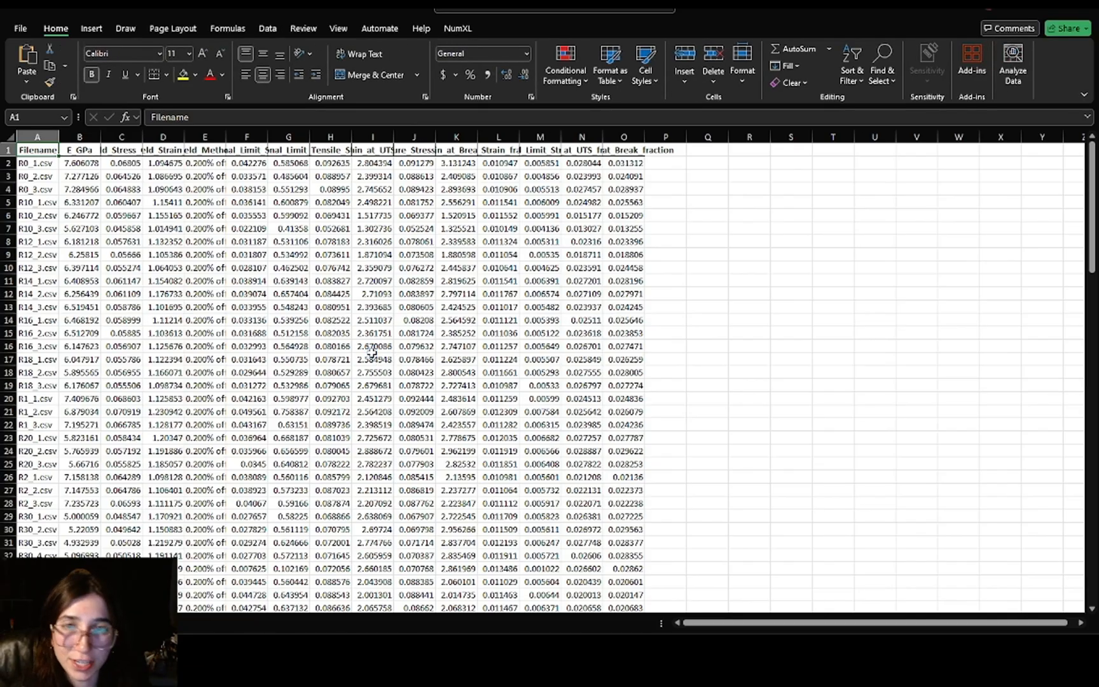
mouse_move(111, 167)
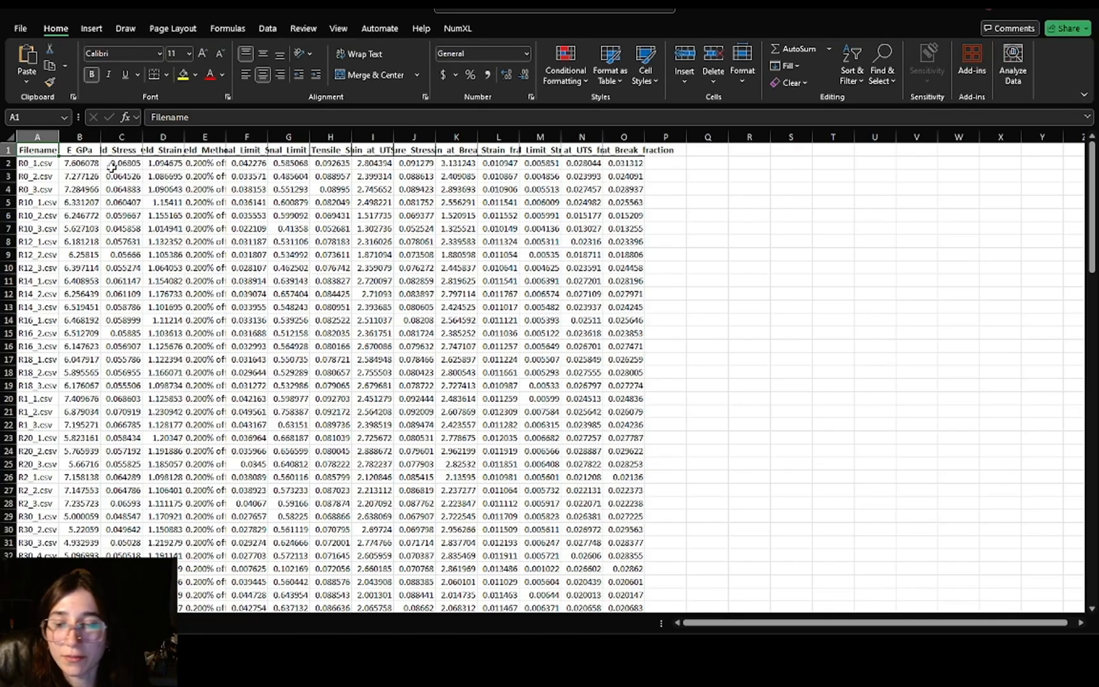
mouse_move(647, 145)
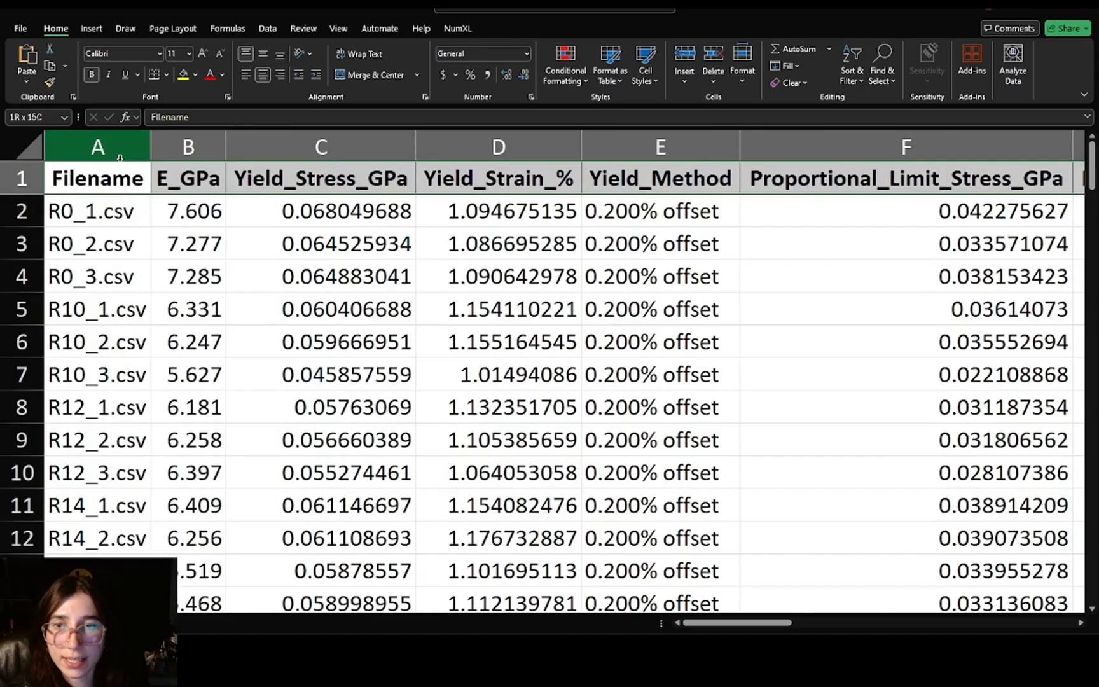
click(97, 211)
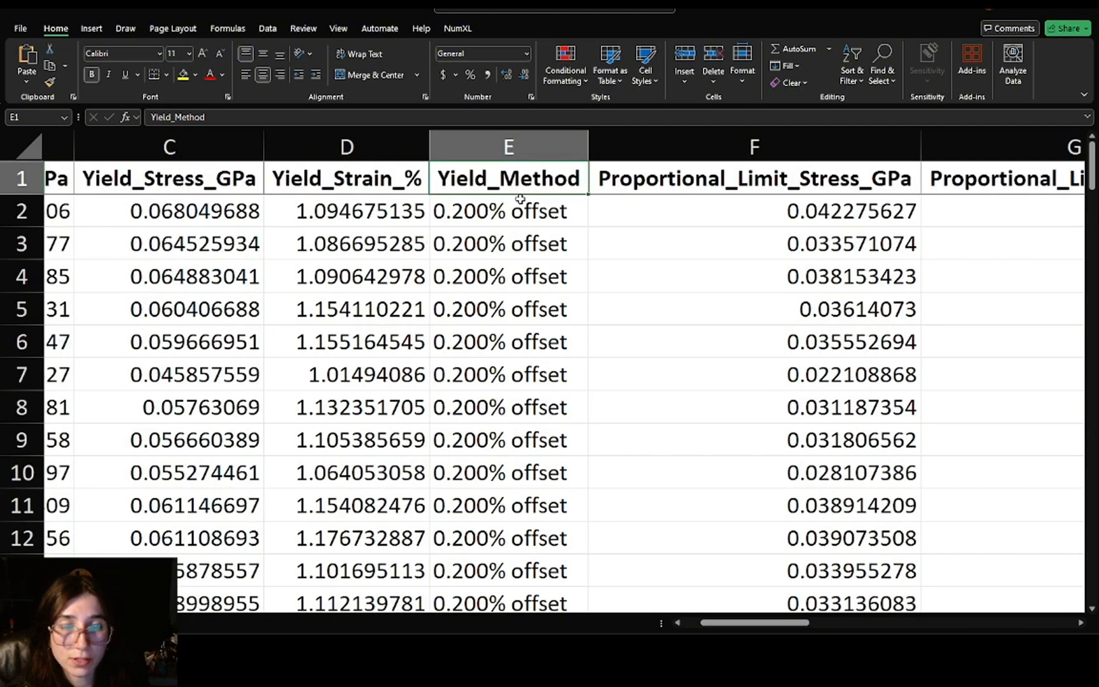
mouse_move(208, 201)
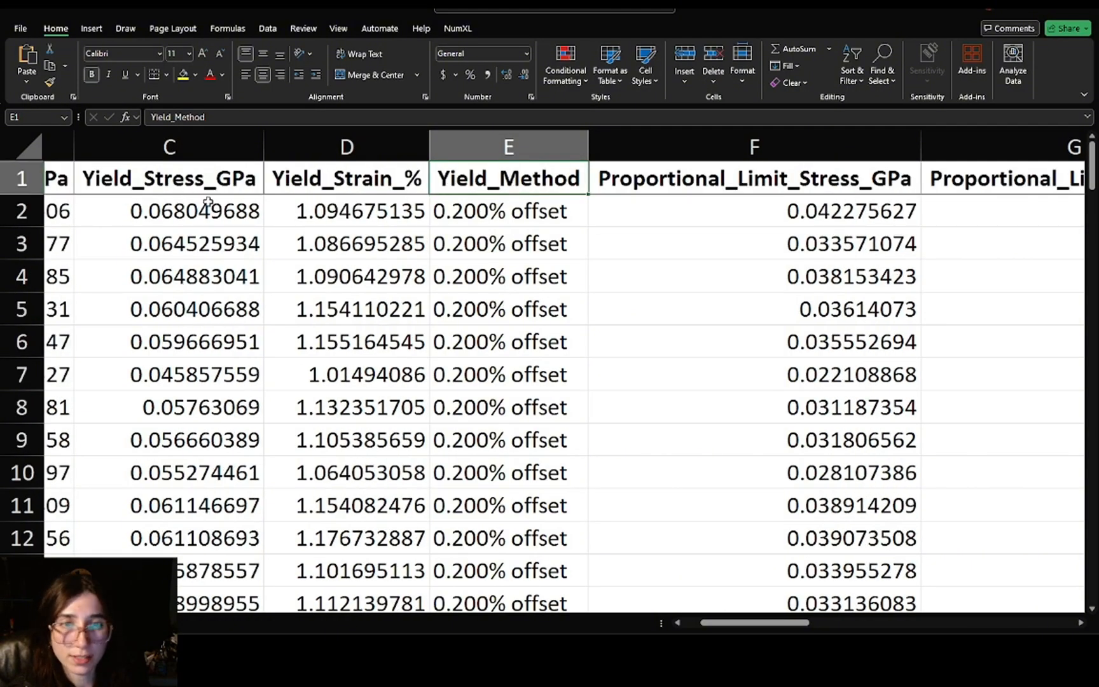
scroll(right, 3)
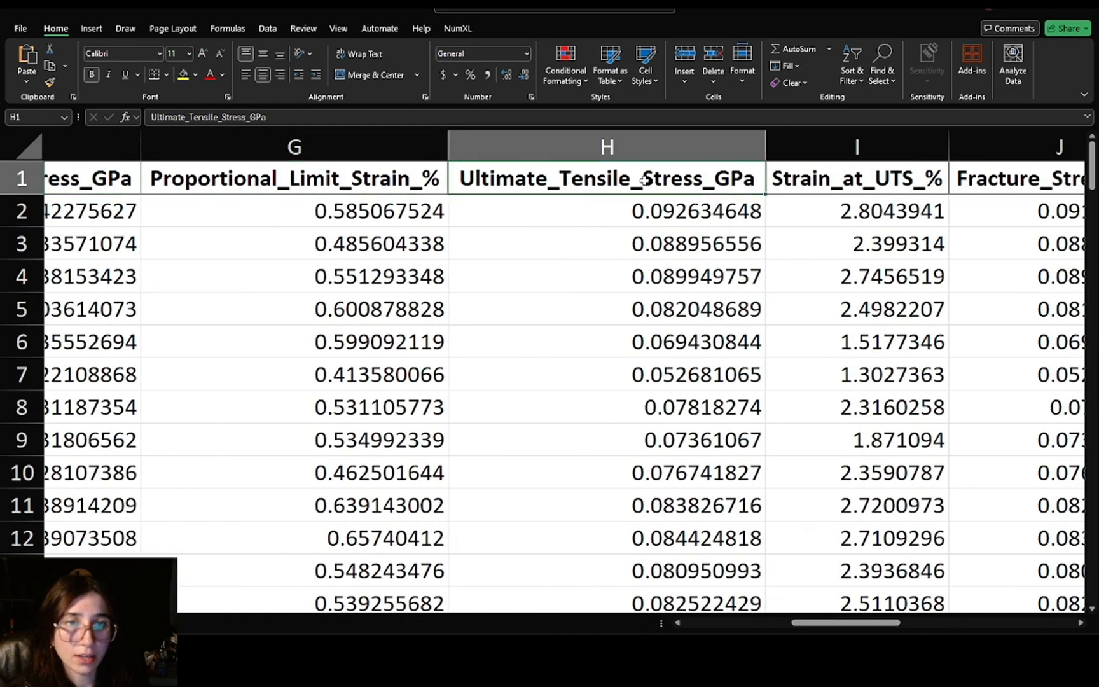
scroll(right, 3)
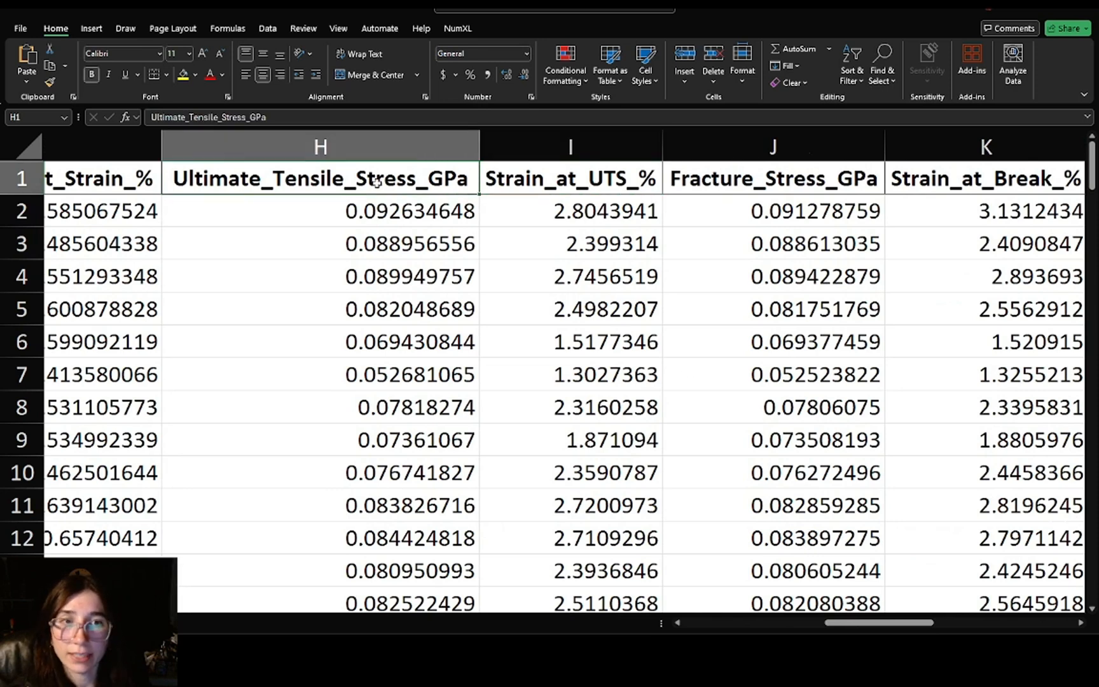
scroll(right, 3)
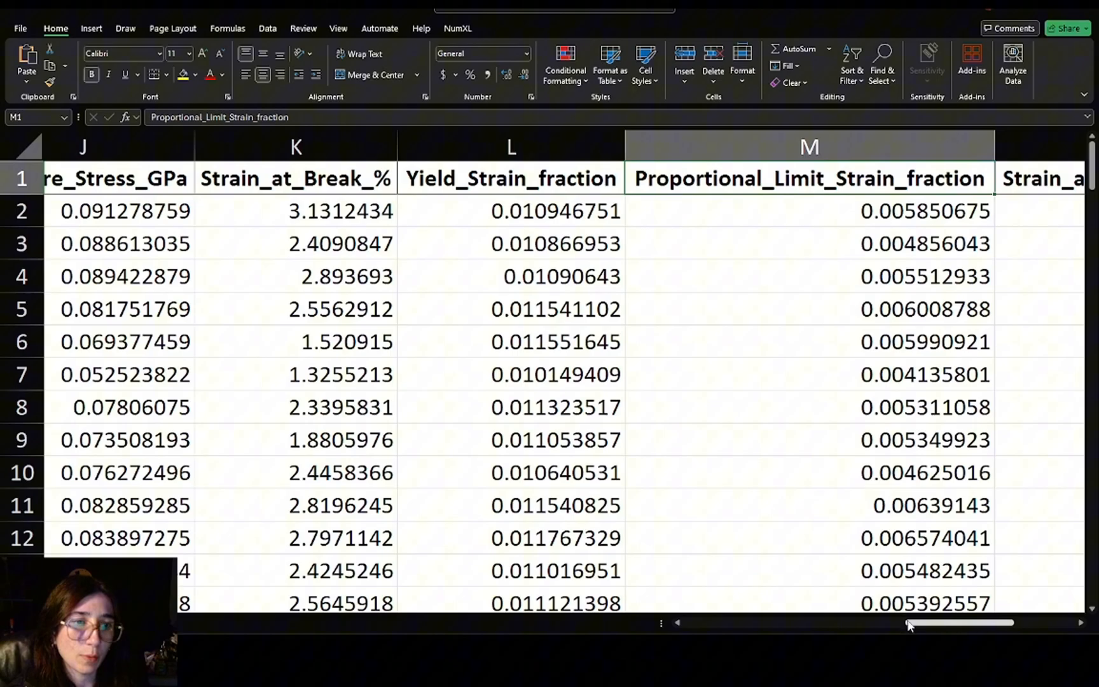
scroll(right, 3)
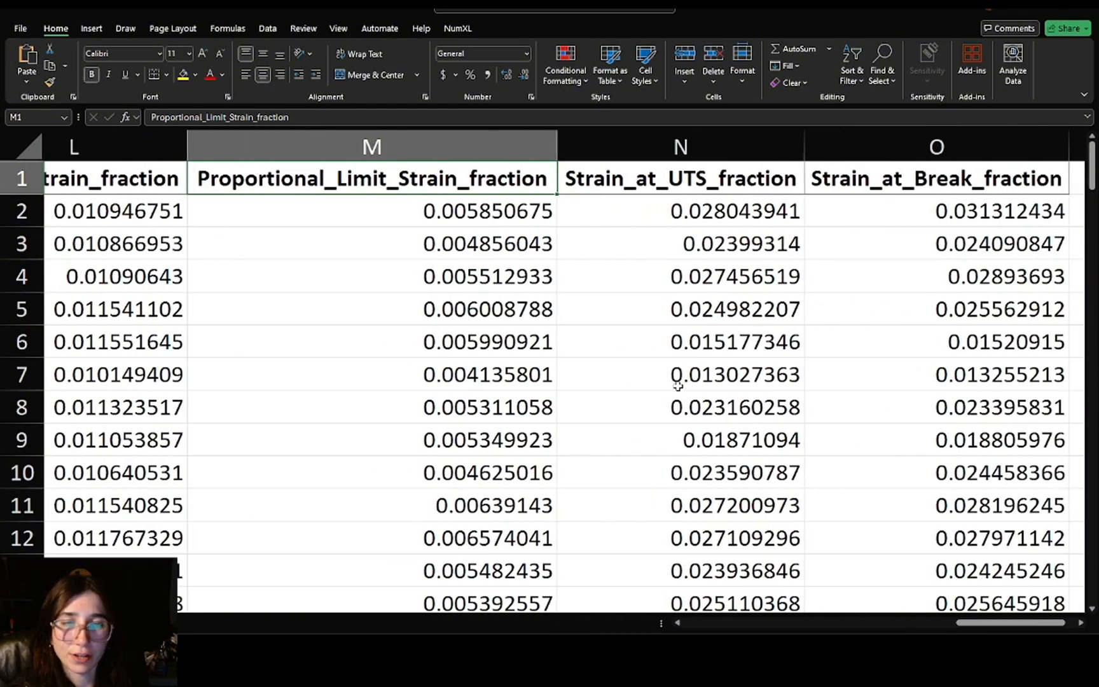
scroll(left, 3)
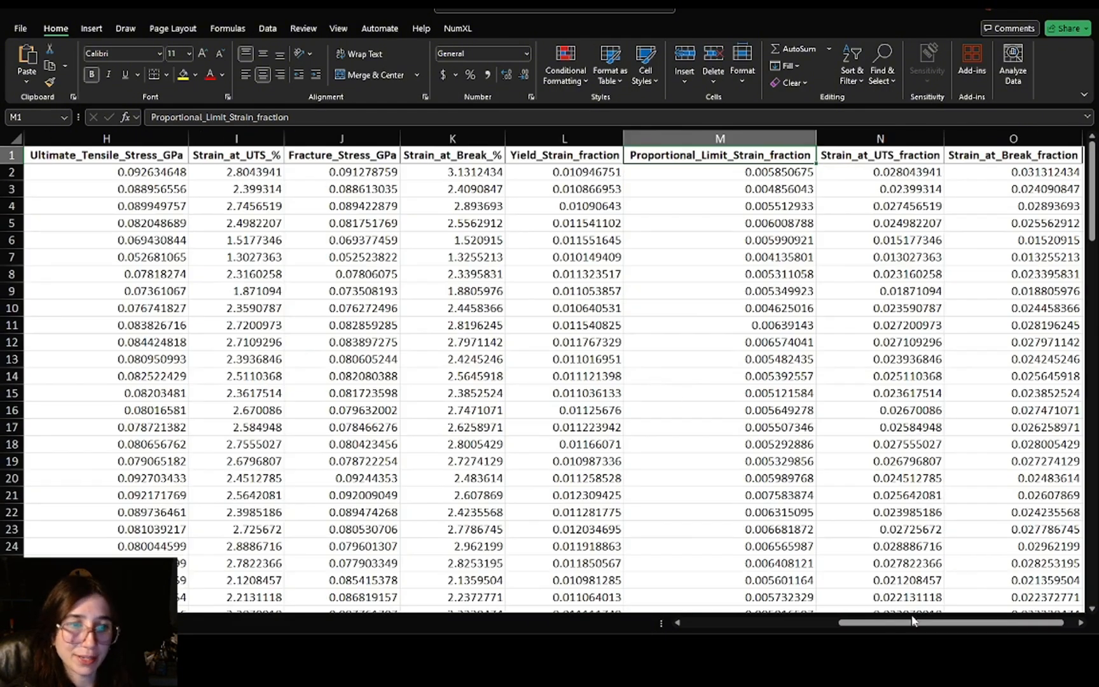
scroll(left, 3)
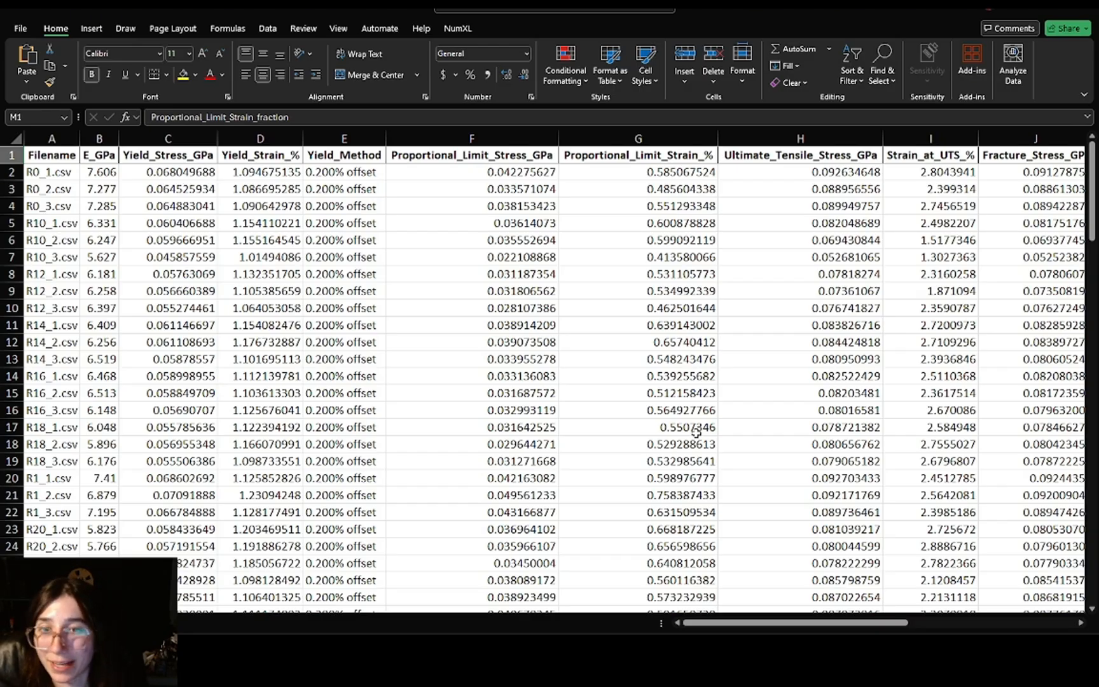
scroll(down, 3)
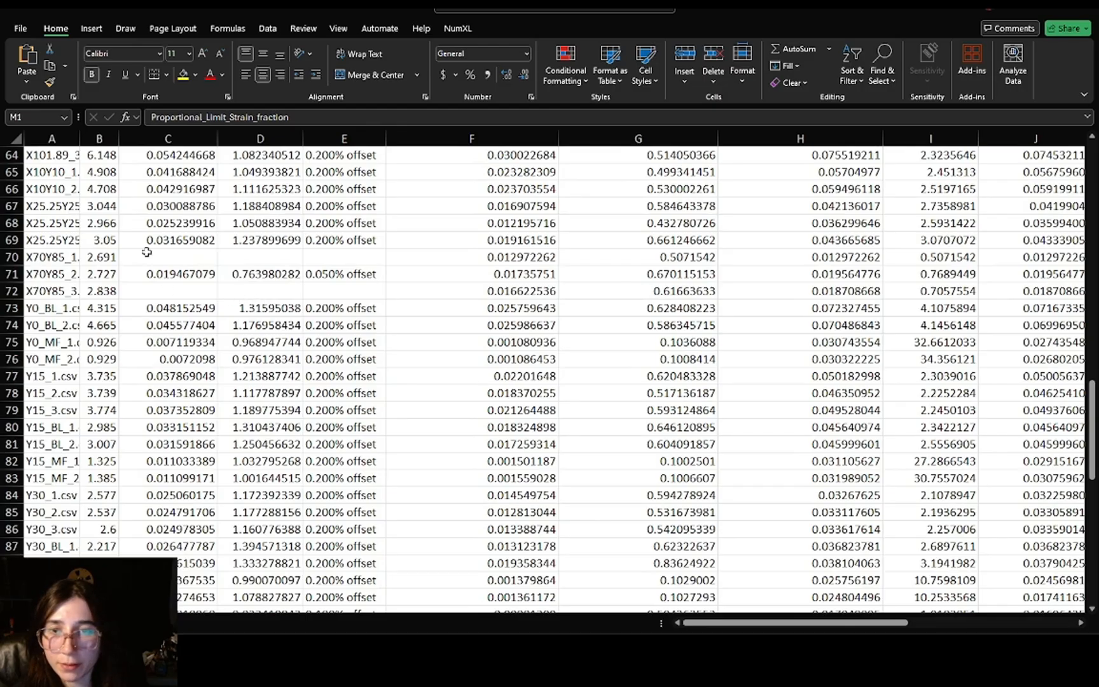
click(344, 256)
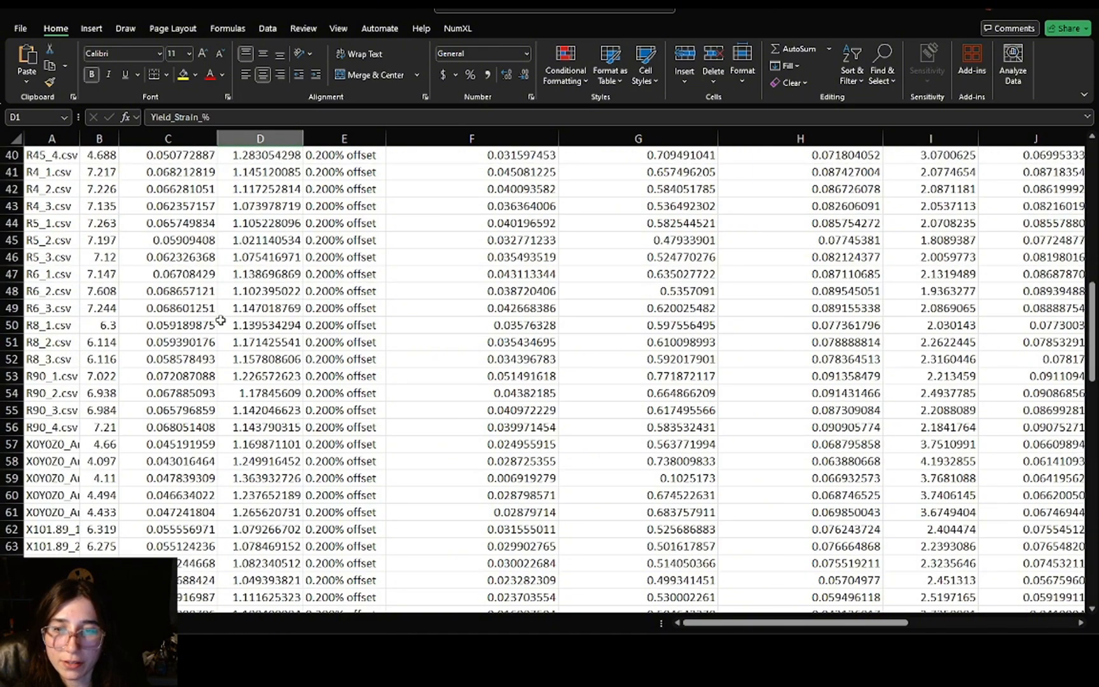
scroll(down, 3)
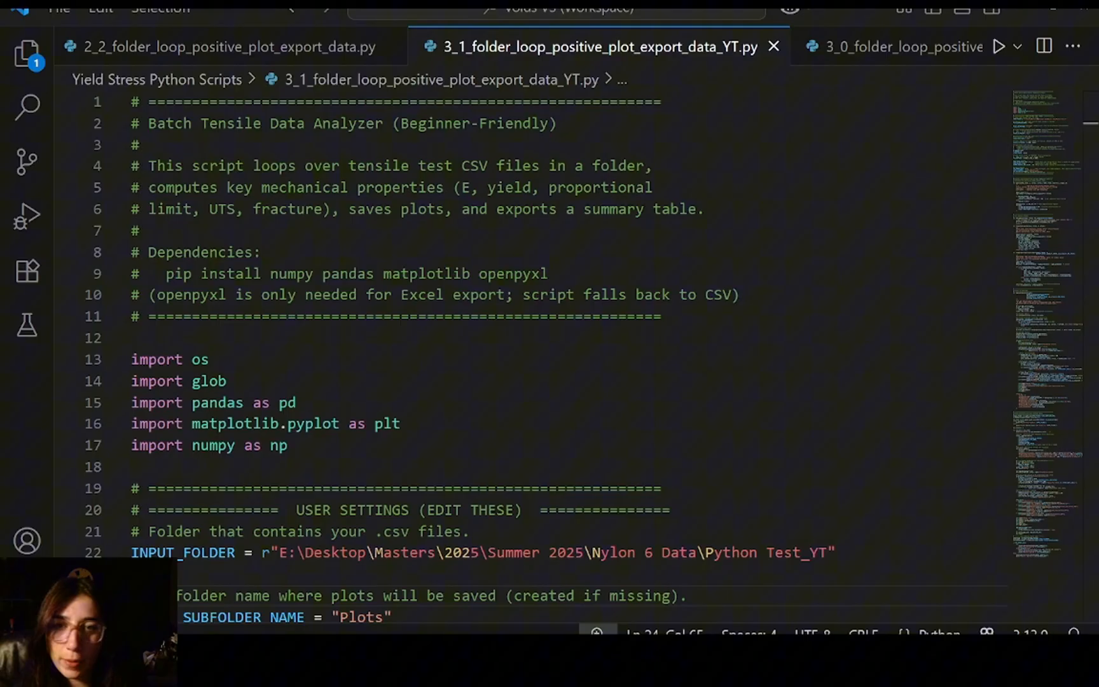
mouse_move(733, 325)
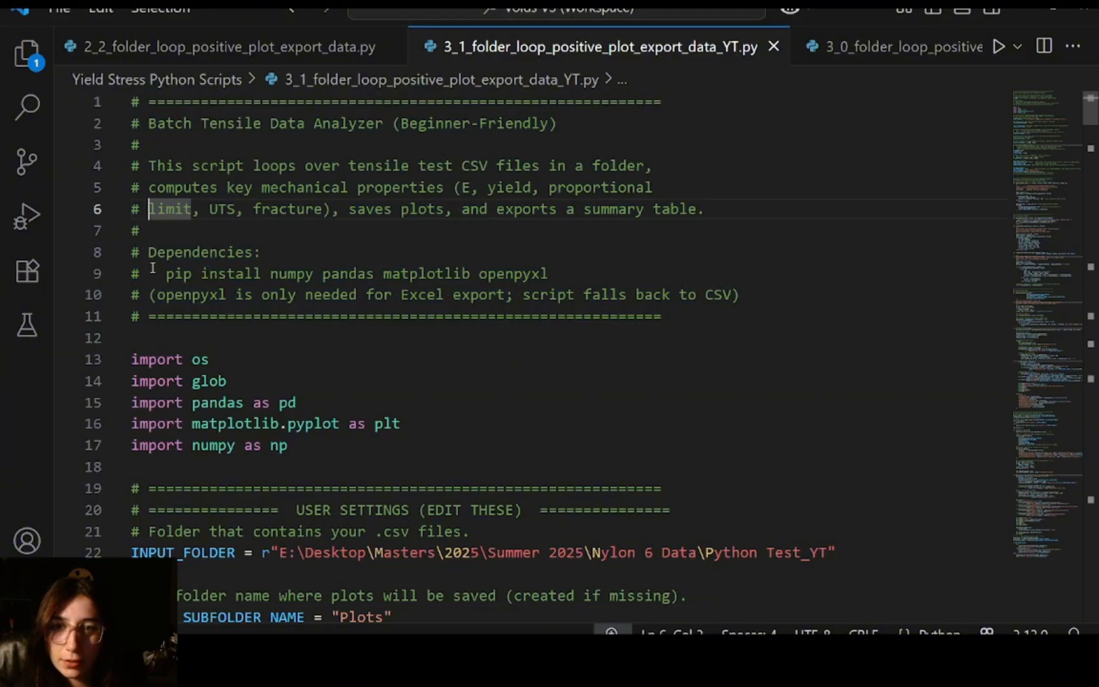
Highlight the Dependencies comment in the 3_1 script and scroll past it
drag(159, 273, 548, 273)
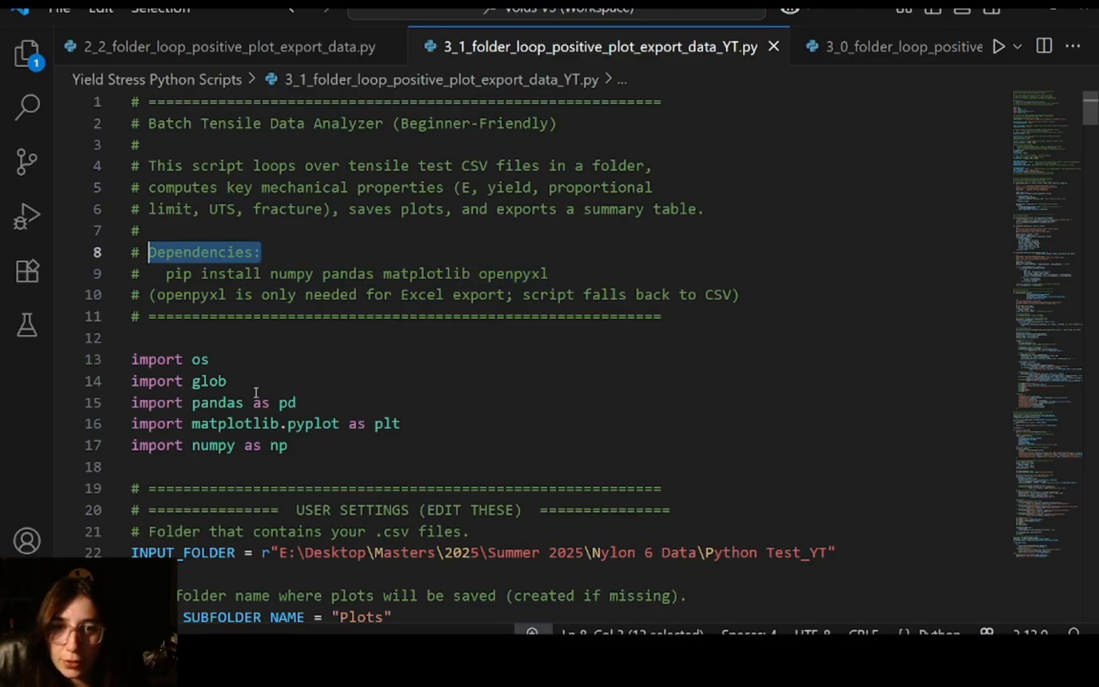
scroll(down, 3)
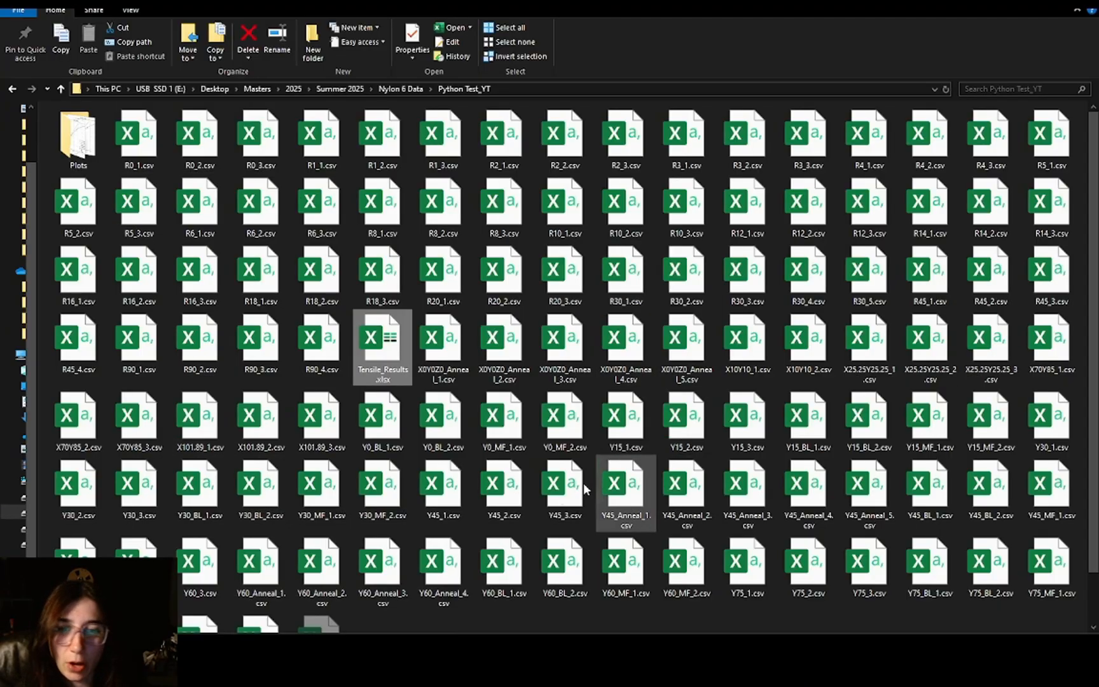
mouse_move(624, 138)
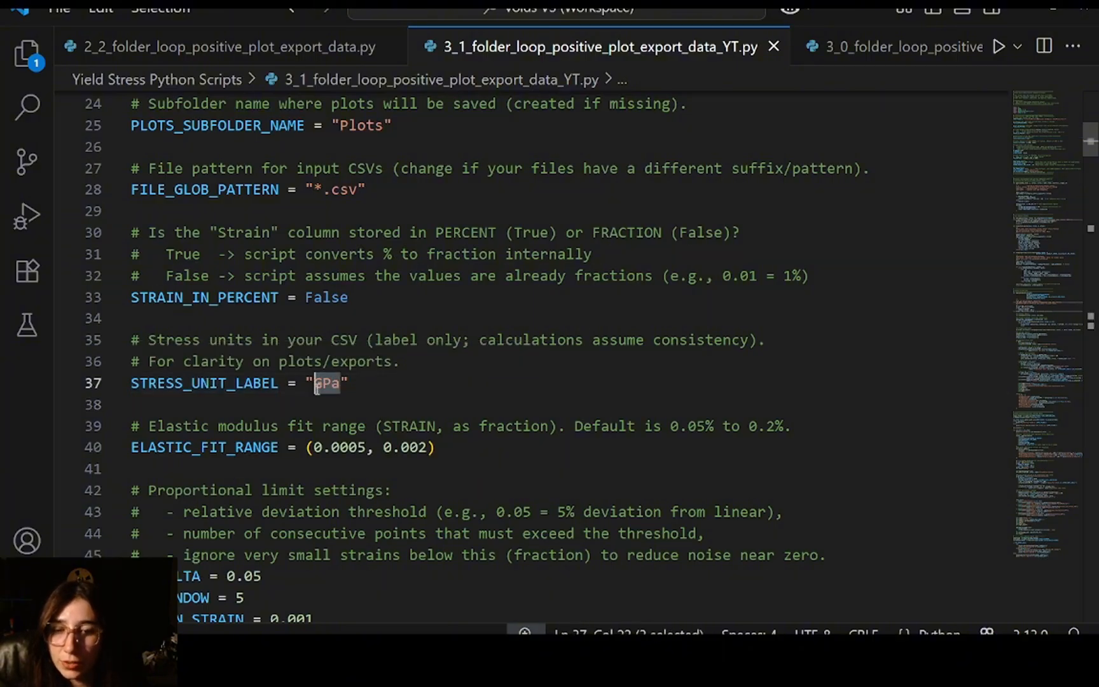
Review user settings, highlighting the 0.05% yield offset, False interactive flag and CSV fallback filename
scroll(down, 3)
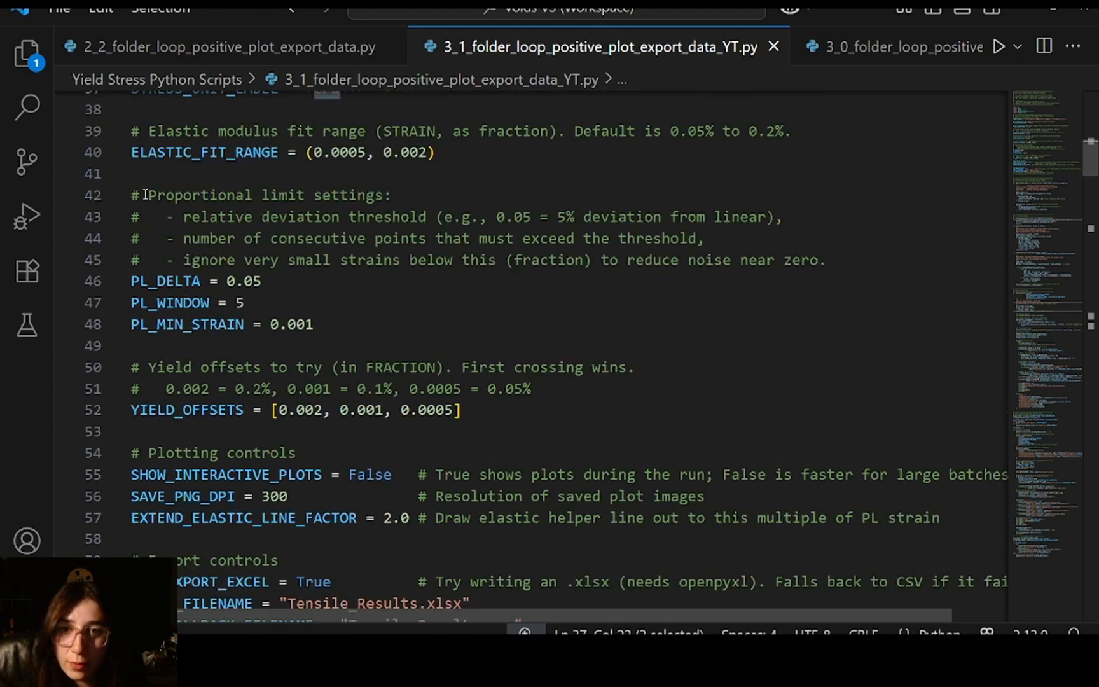
drag(144, 194, 390, 194)
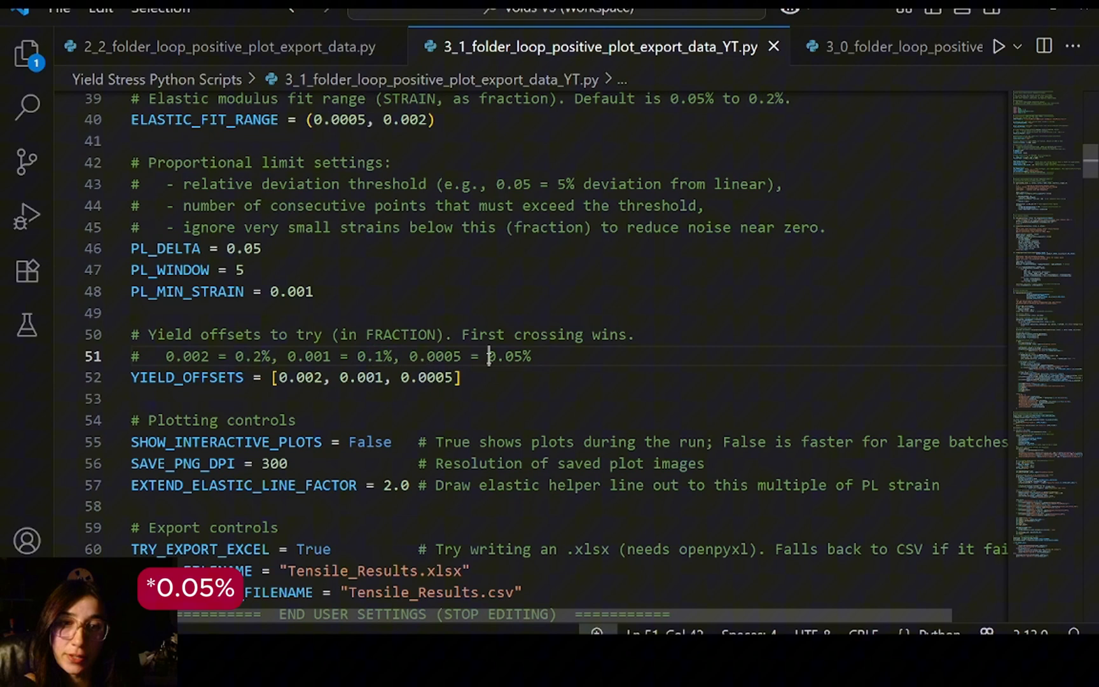
double_click(509, 356)
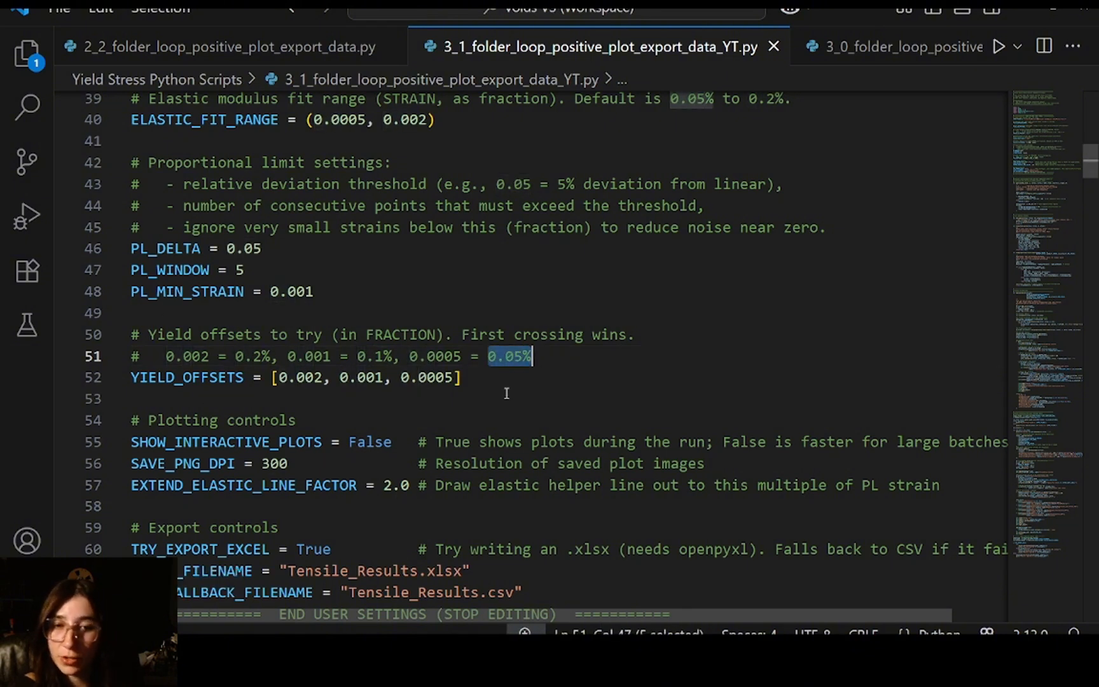
mouse_move(468, 387)
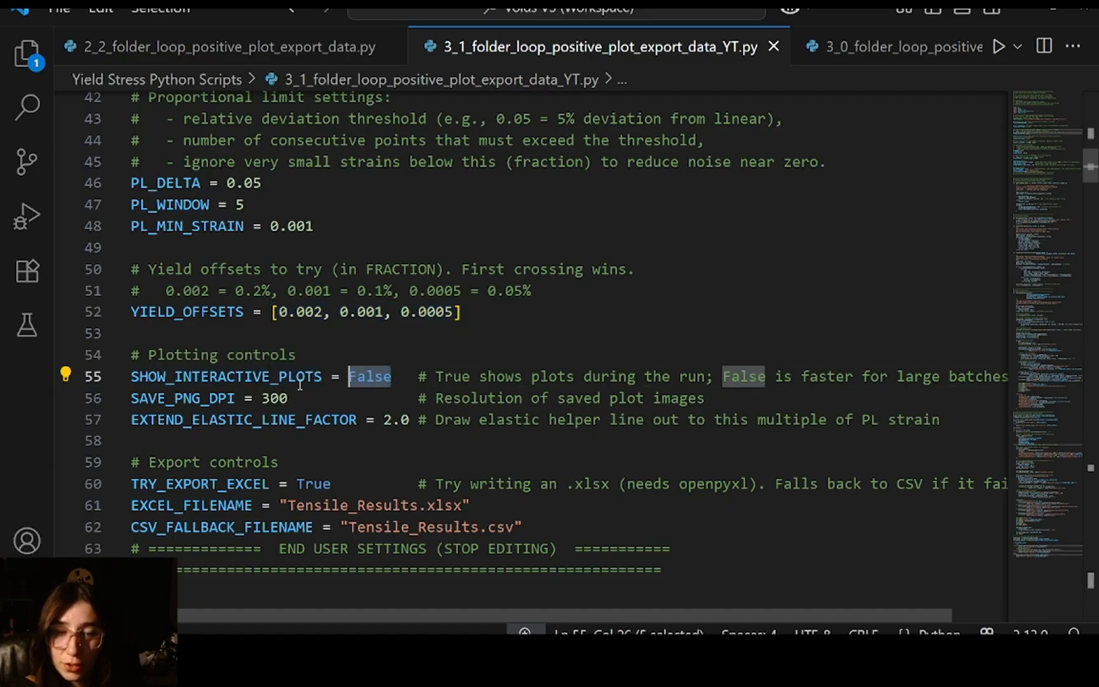
double_click(242, 419)
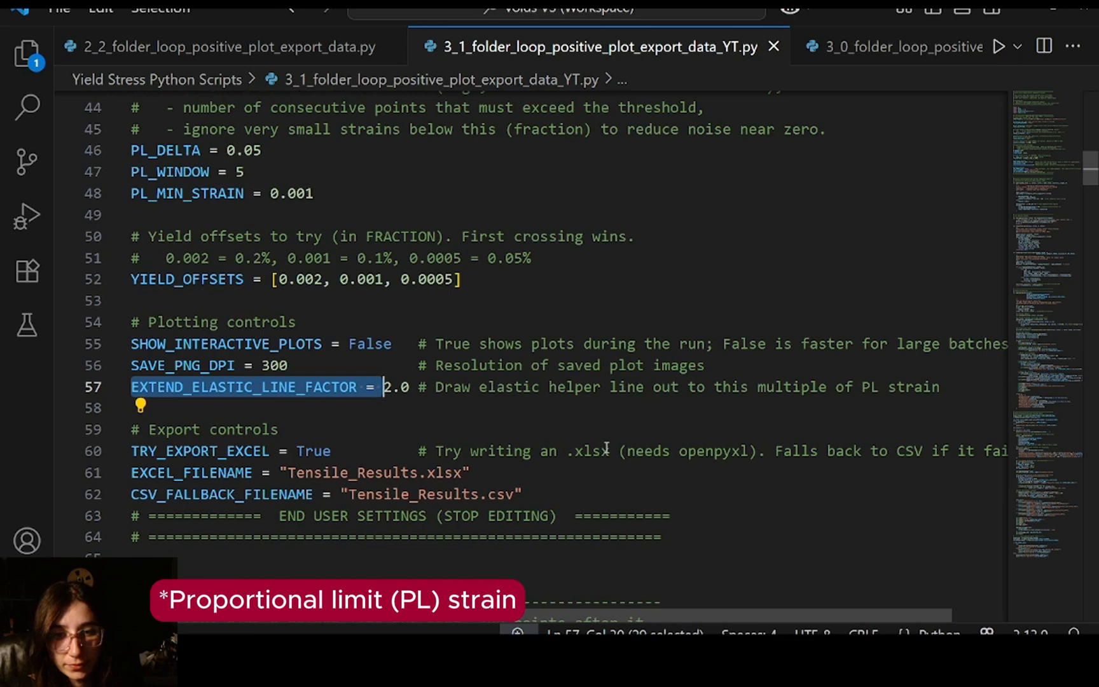
scroll(down, 3)
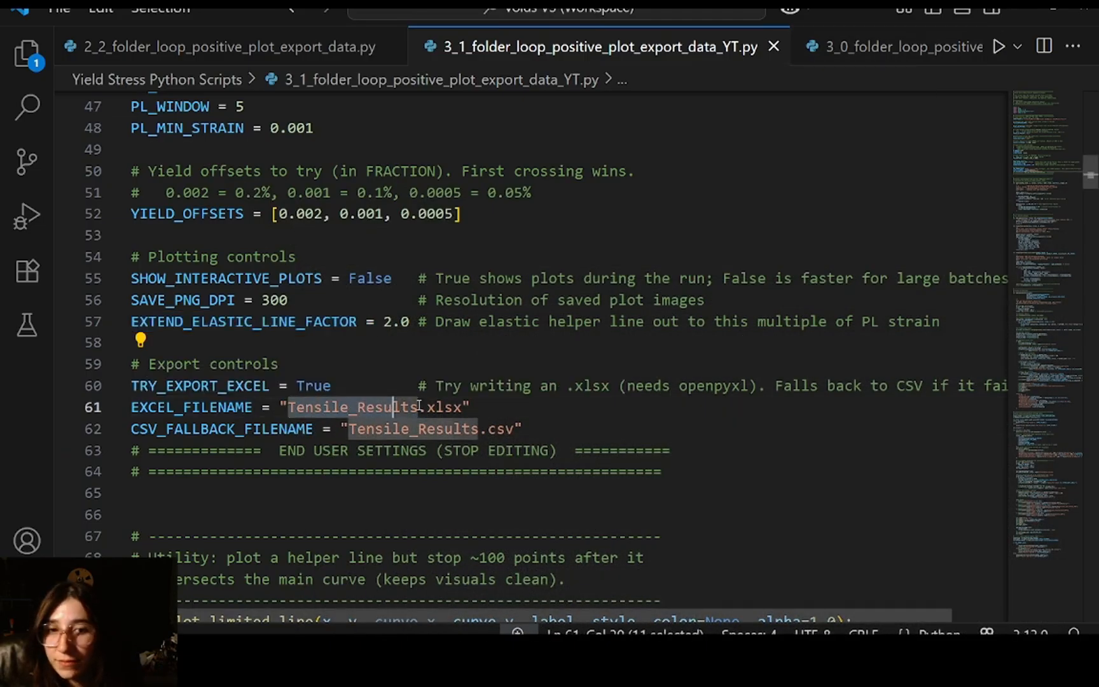
drag(392, 407, 427, 407)
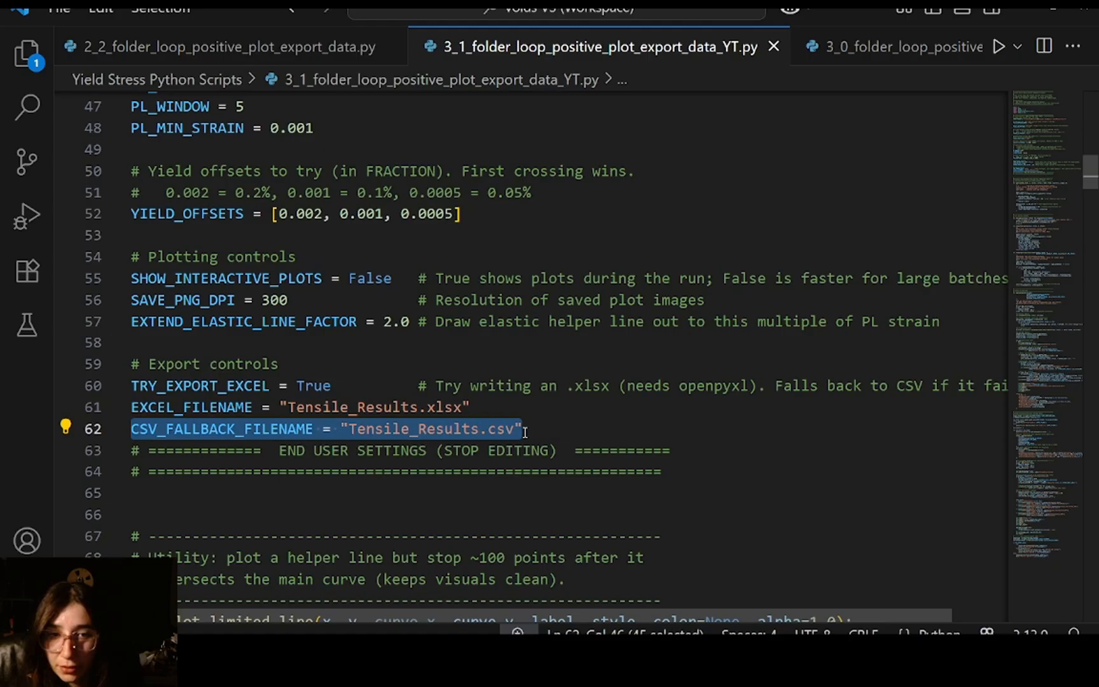
scroll(down, 3)
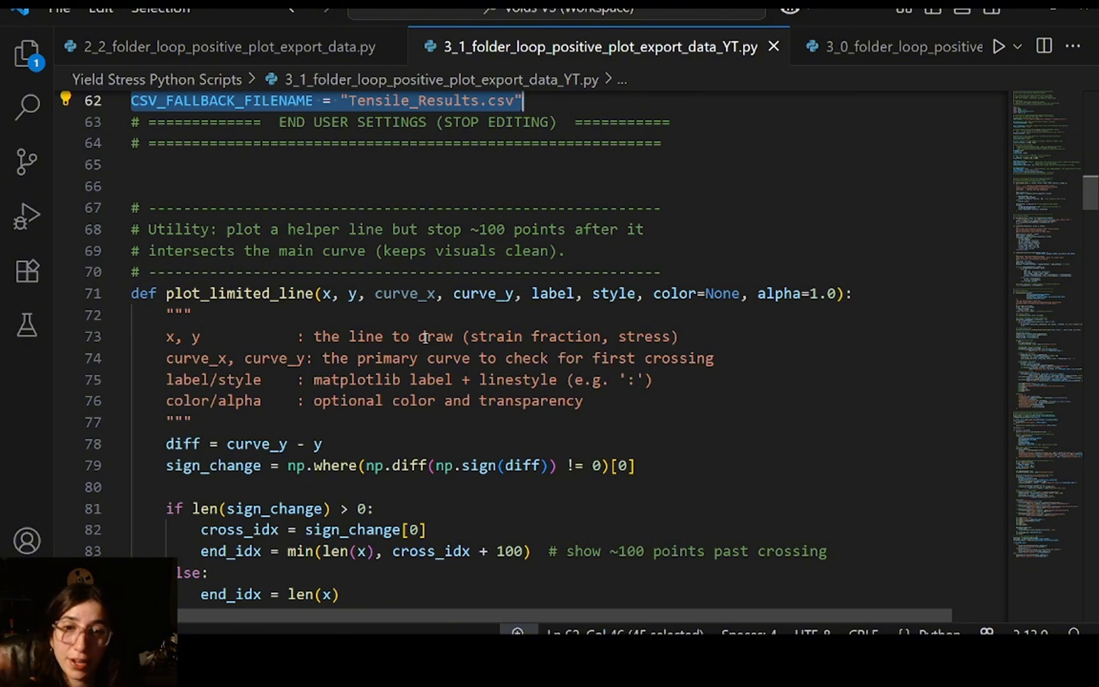
scroll(down, 3)
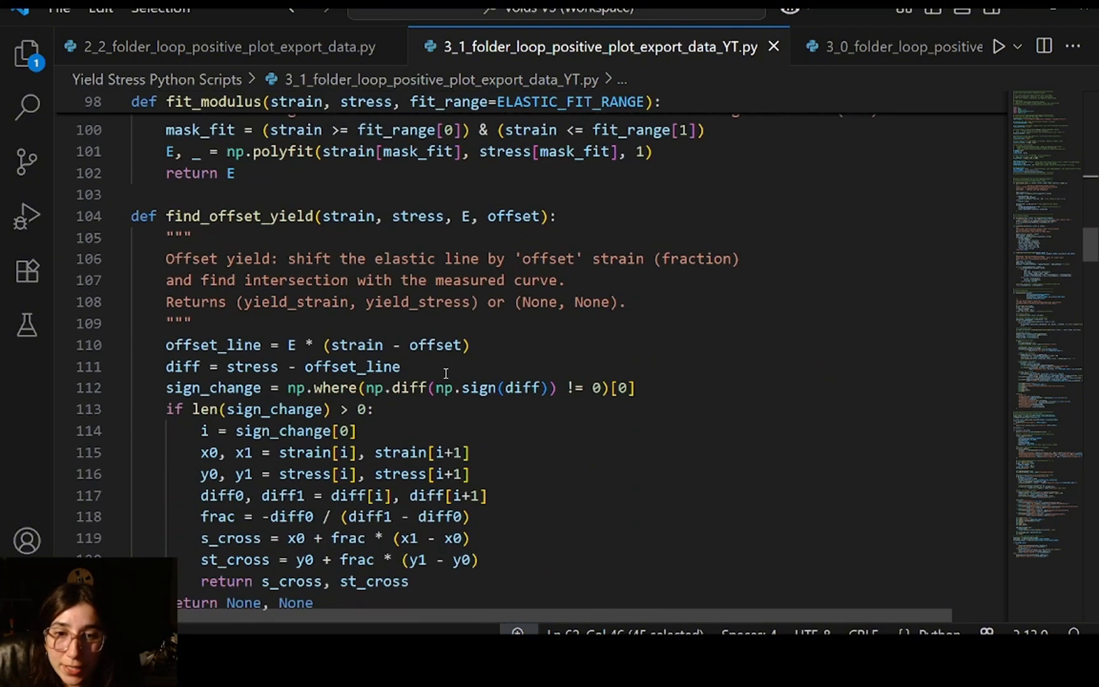
scroll(down, 3)
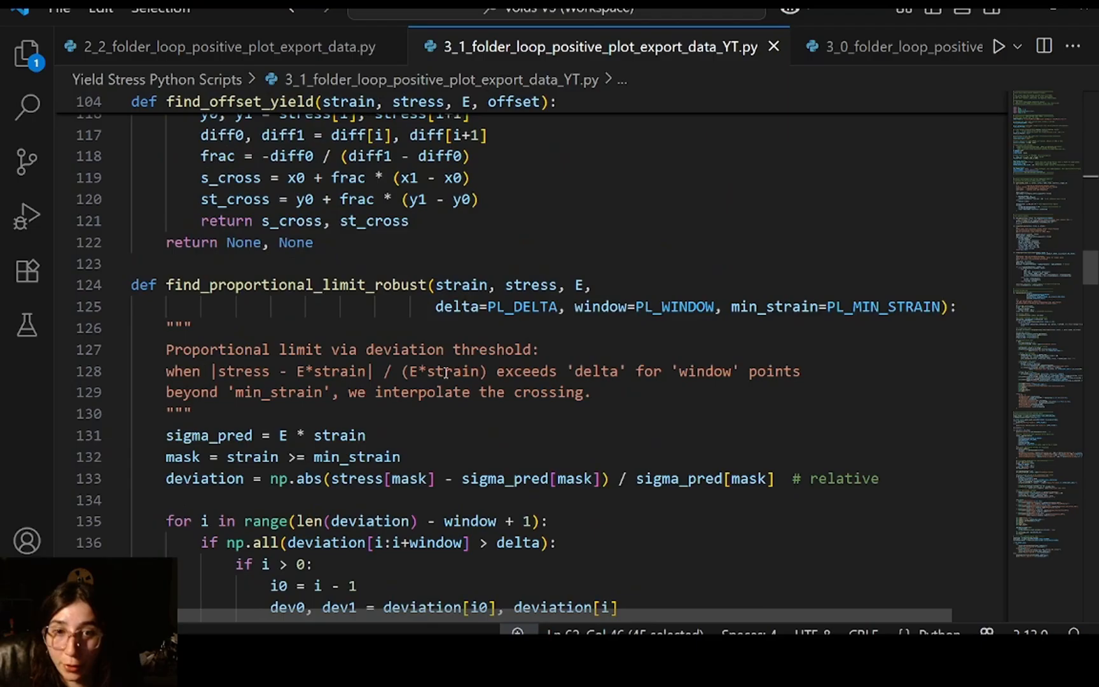
scroll(down, 3)
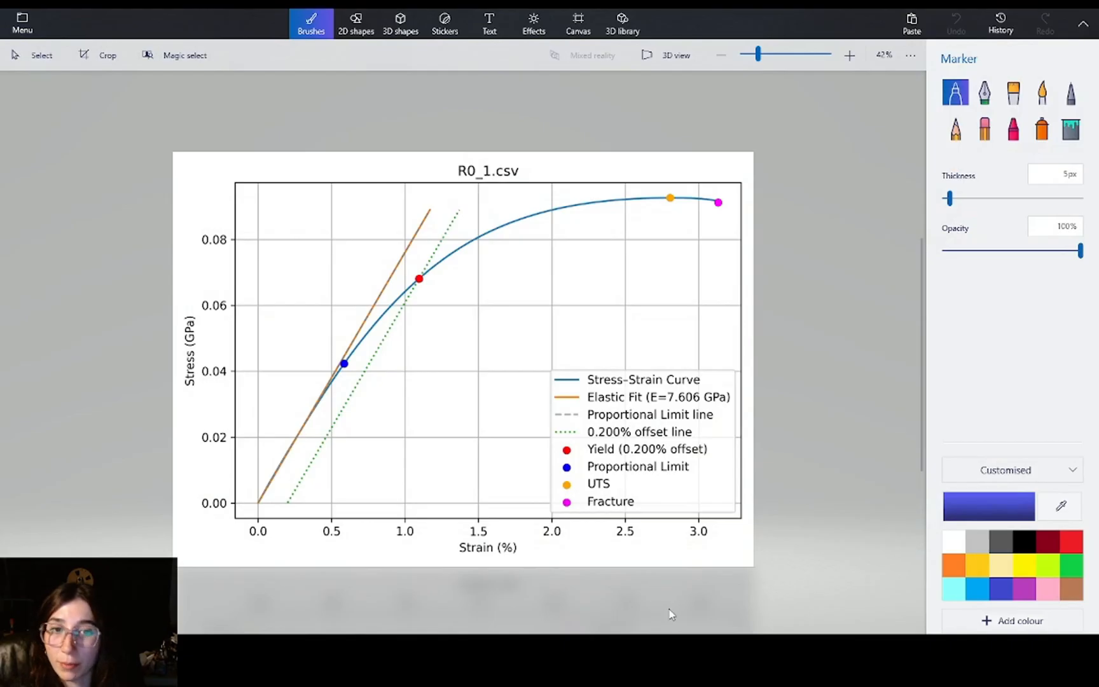
mouse_move(382, 382)
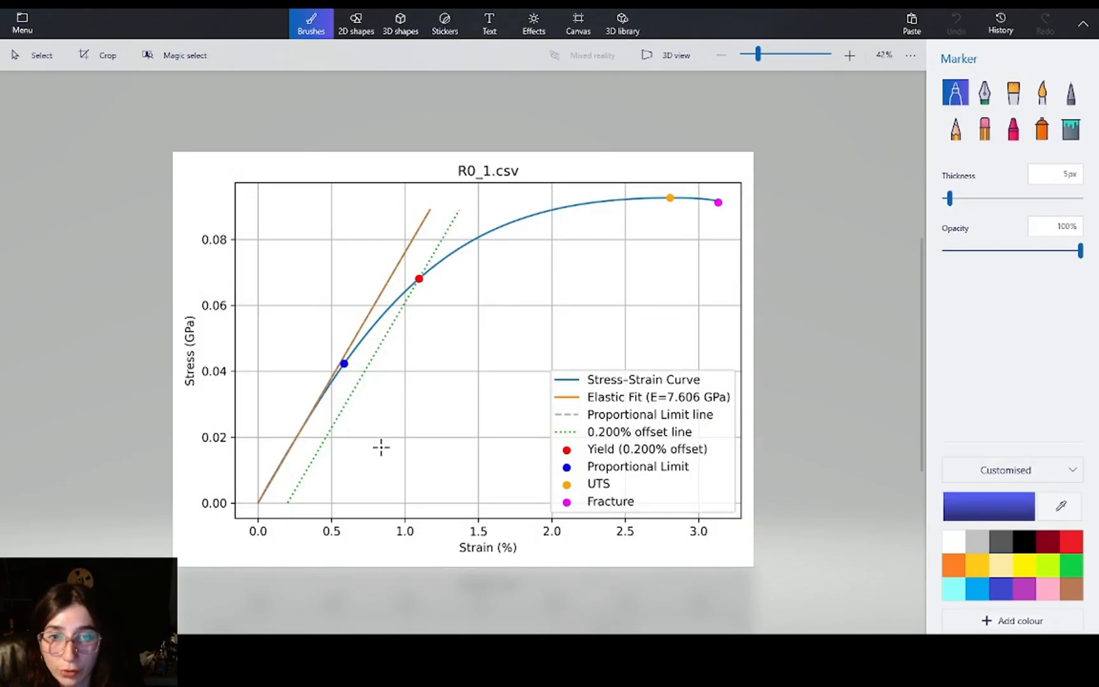
mouse_move(362, 311)
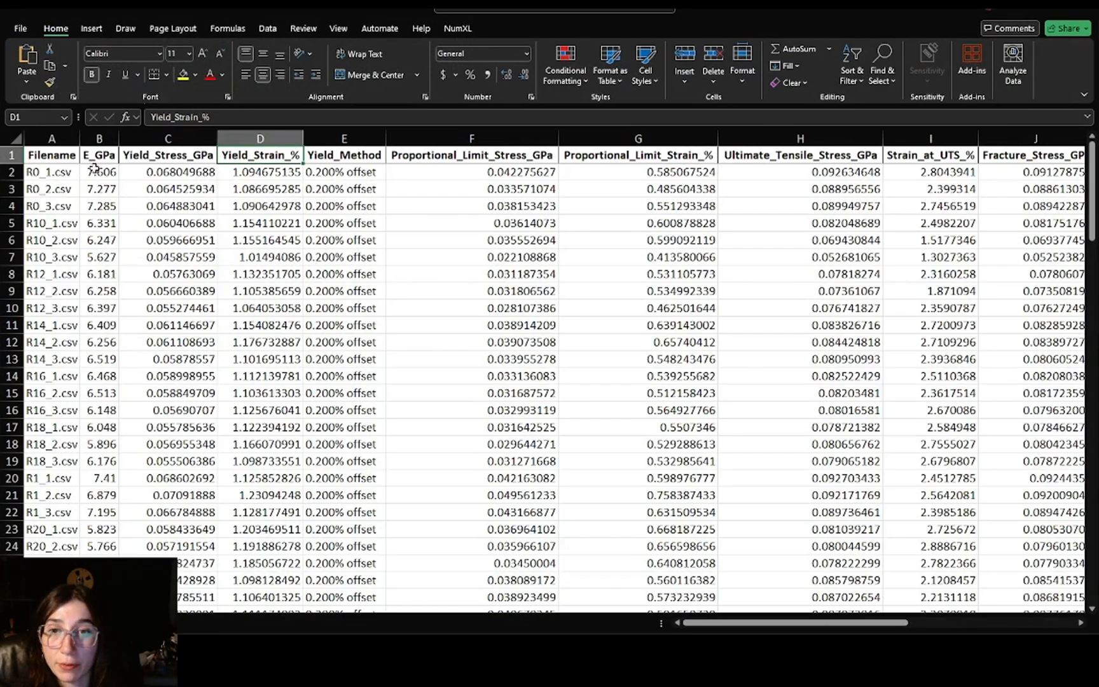
click(343, 155)
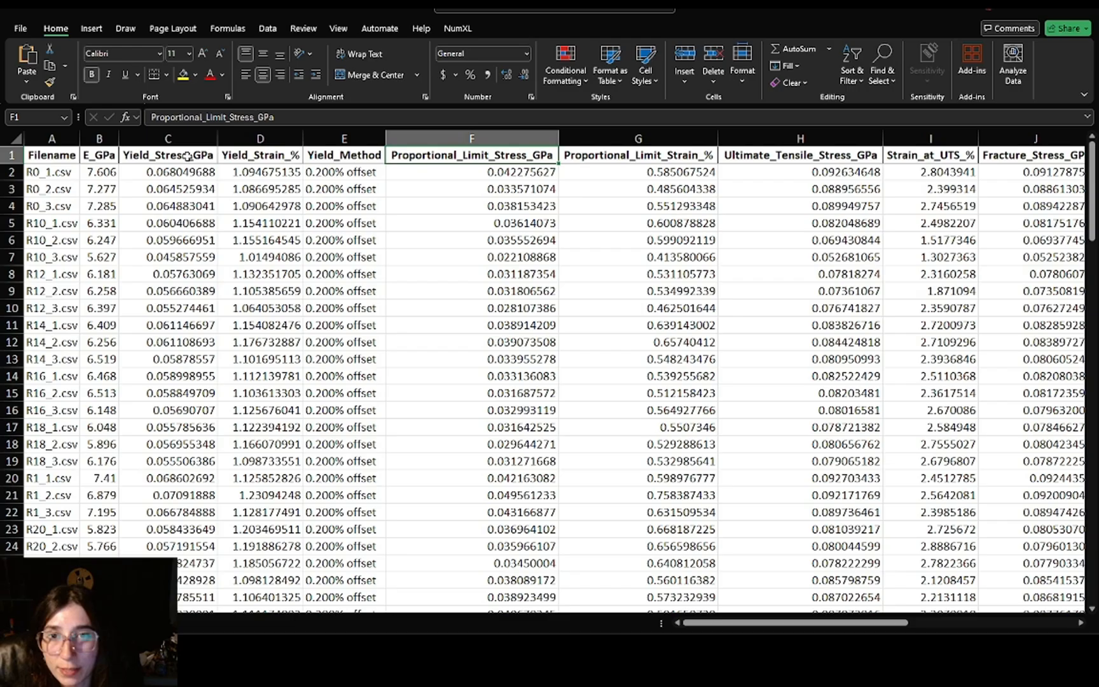
click(168, 155)
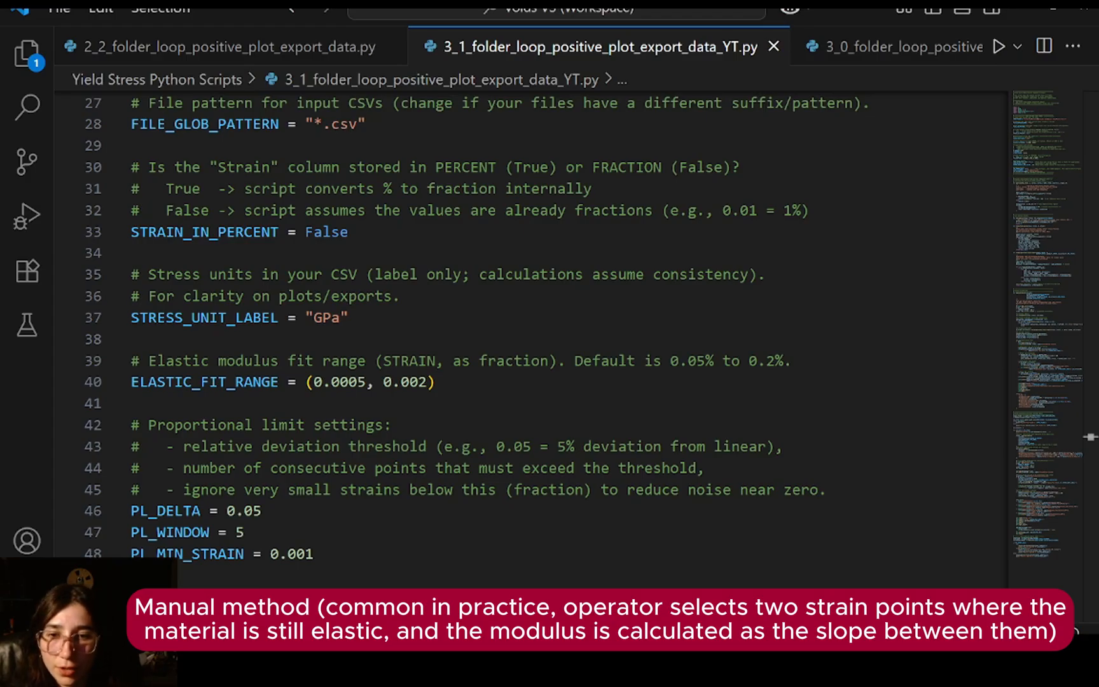
Change ELASTIC_FIT_RANGE upper strain from 0.002 to 0.0025 and its comment to 0.25%
drag(130, 361, 434, 382)
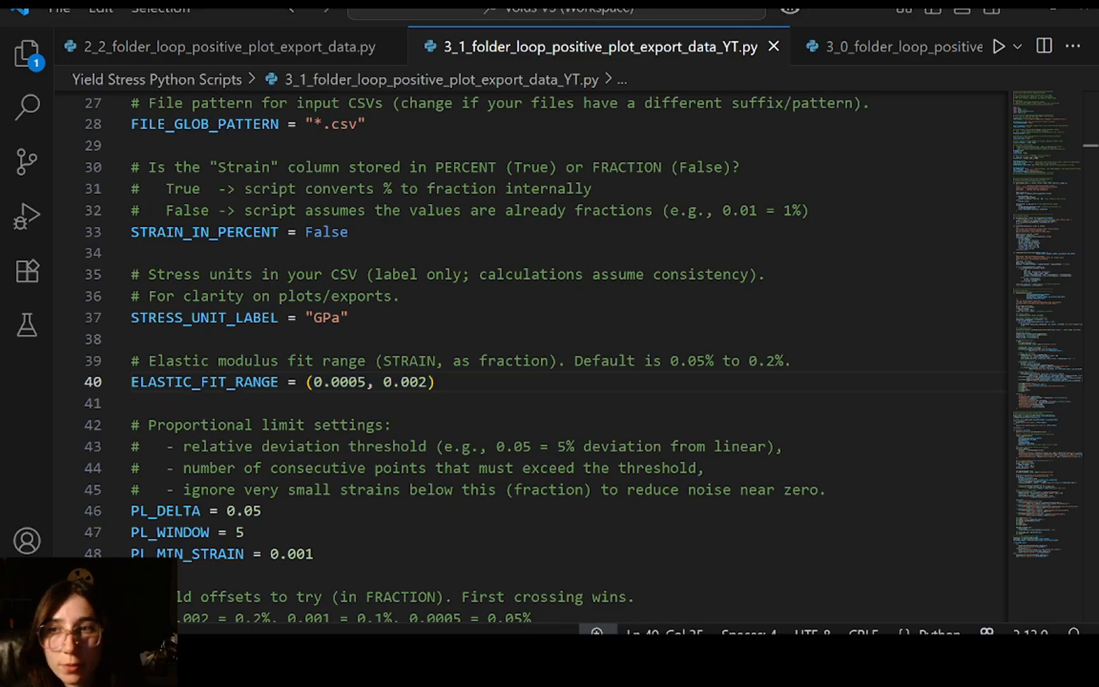
double_click(407, 382)
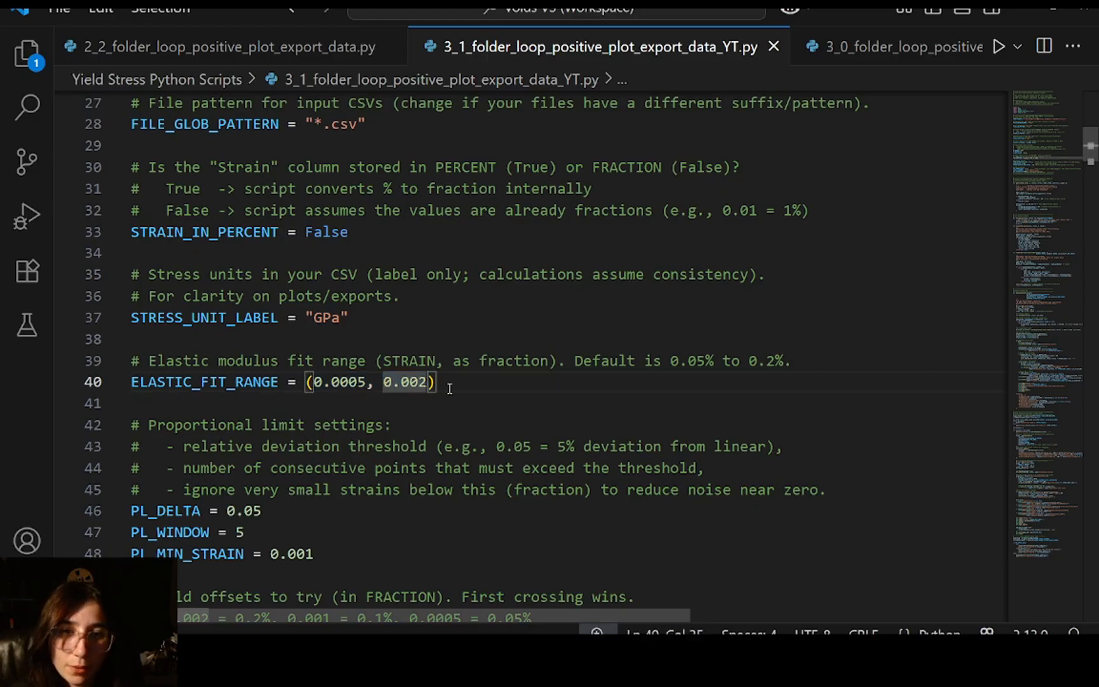
mouse_move(478, 364)
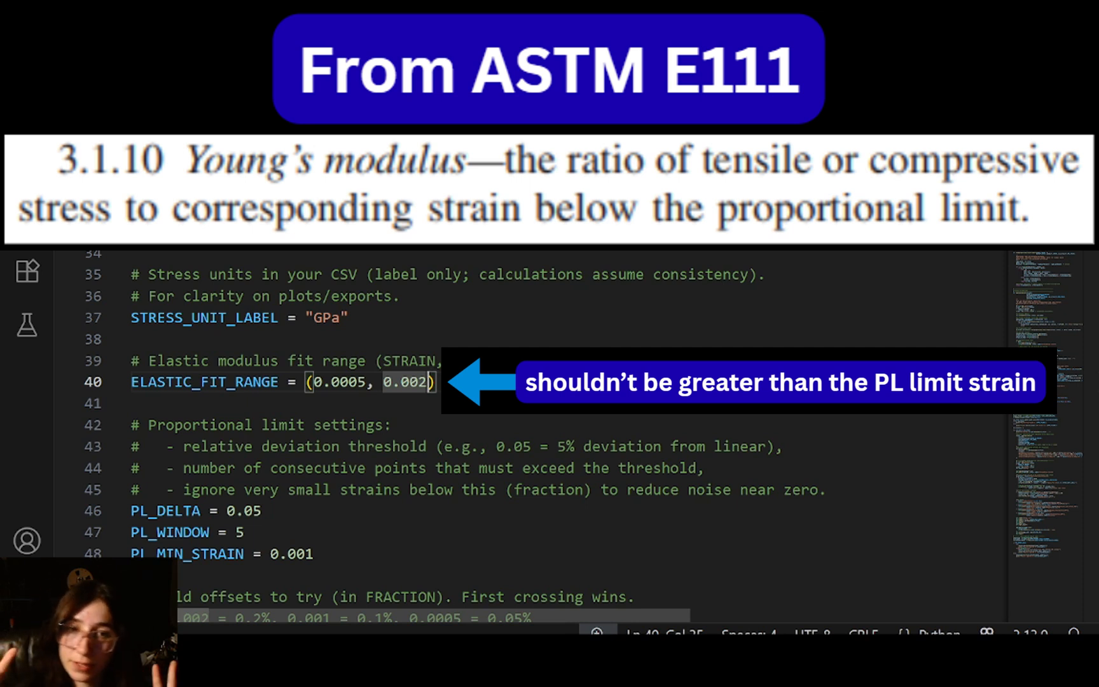
text(5% to 0.25%.)
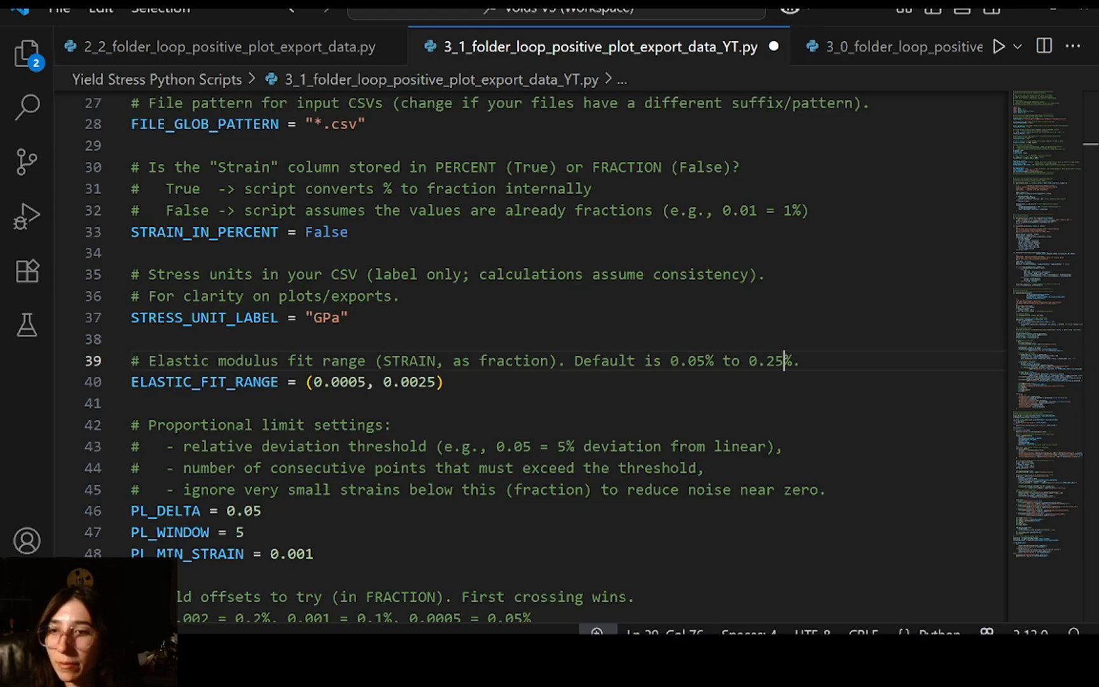
double_click(764, 360)
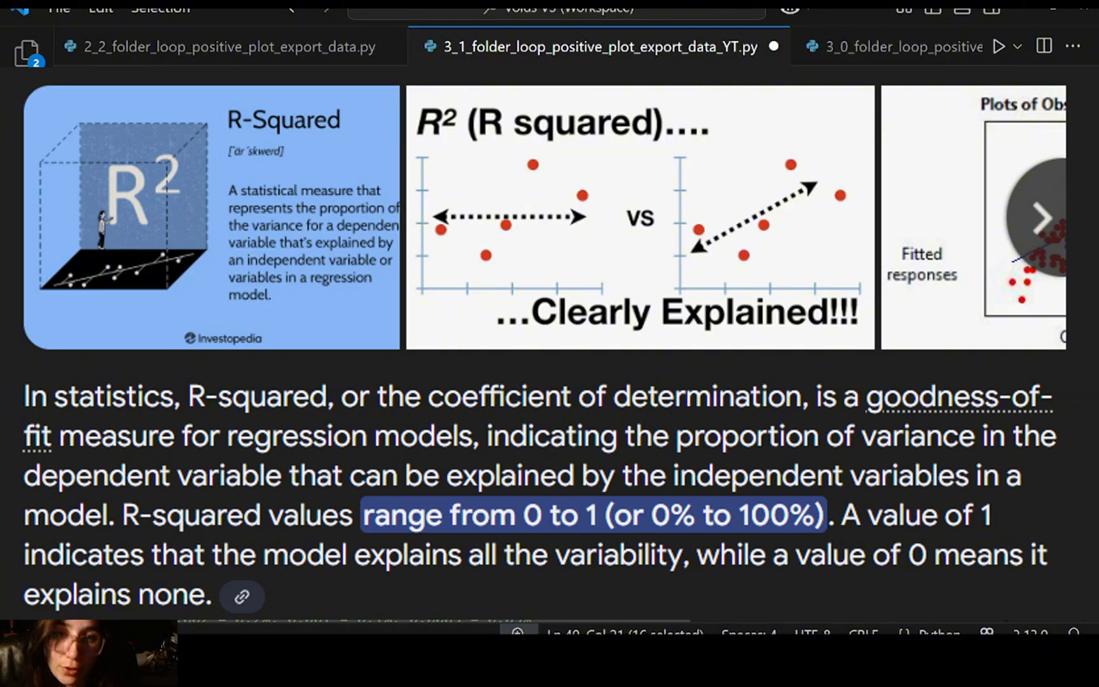
Switch to the 4_0_E111_method.py tab showing its E111 modulus detection settings
click(591, 47)
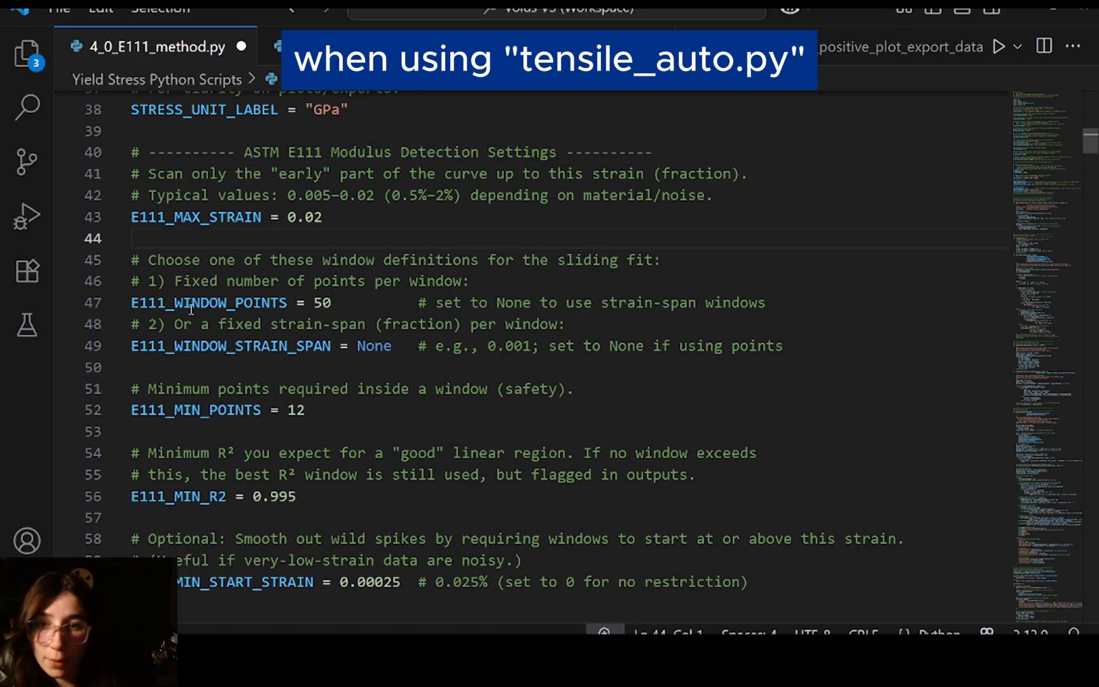
Lower the E111_MIN_R2 threshold to 0.97 in the E111 method settings
scroll(down, 3)
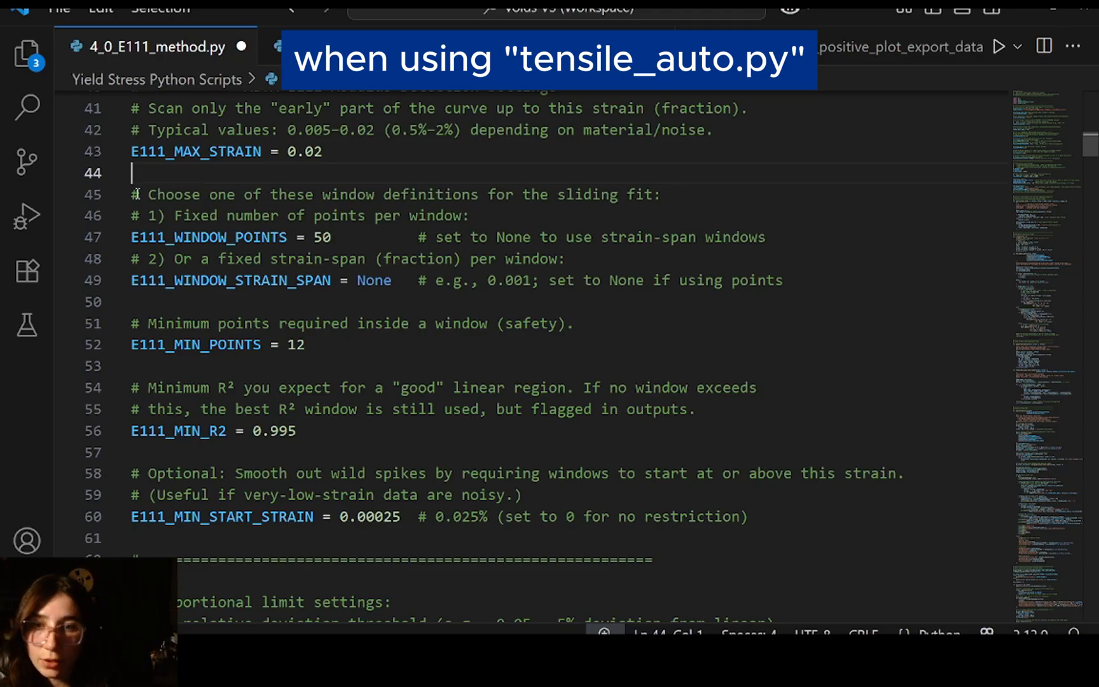
double_click(203, 237)
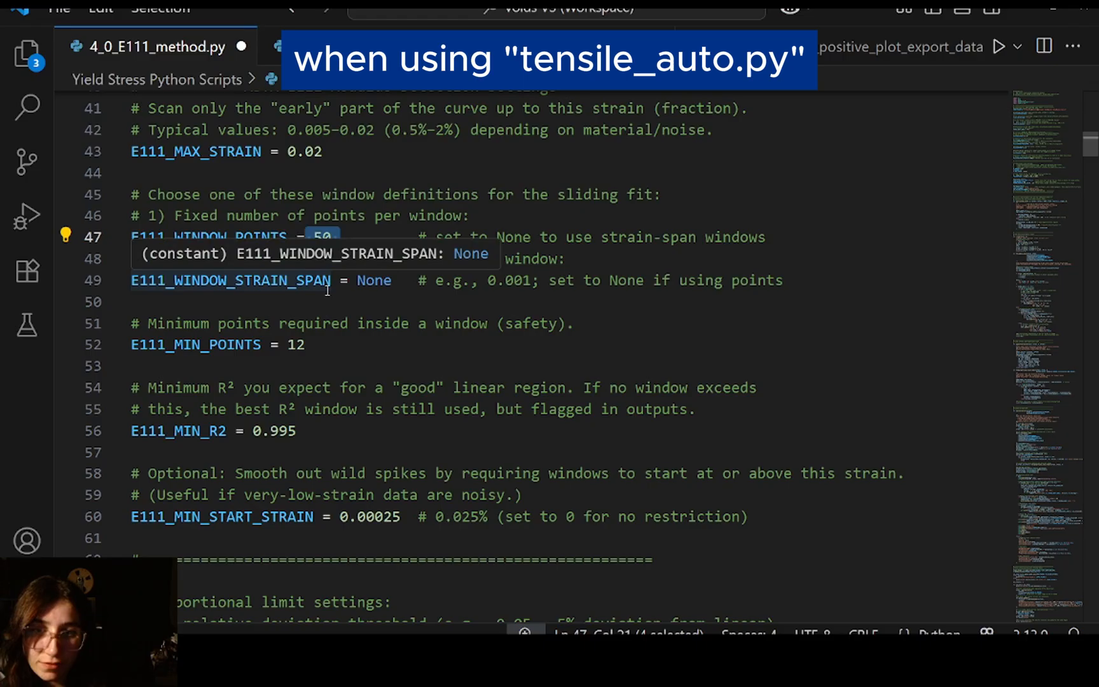
mouse_move(459, 336)
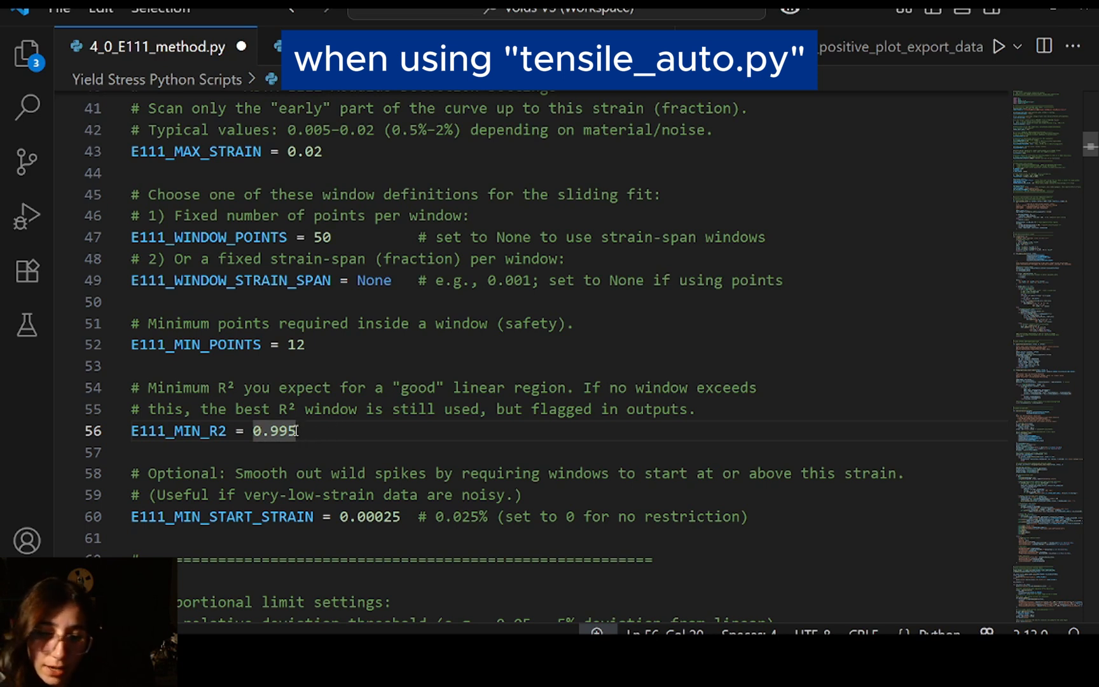
text(0.97)
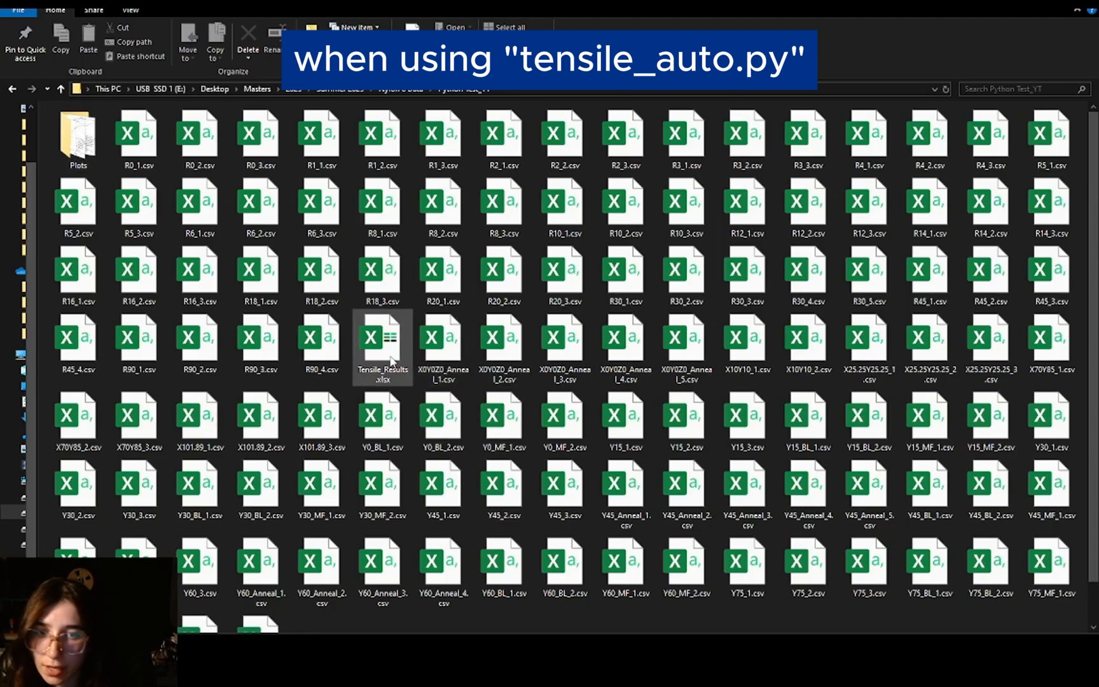
Open the Plots folder to reach the R0_1 stress-strain plot
double_click(78, 138)
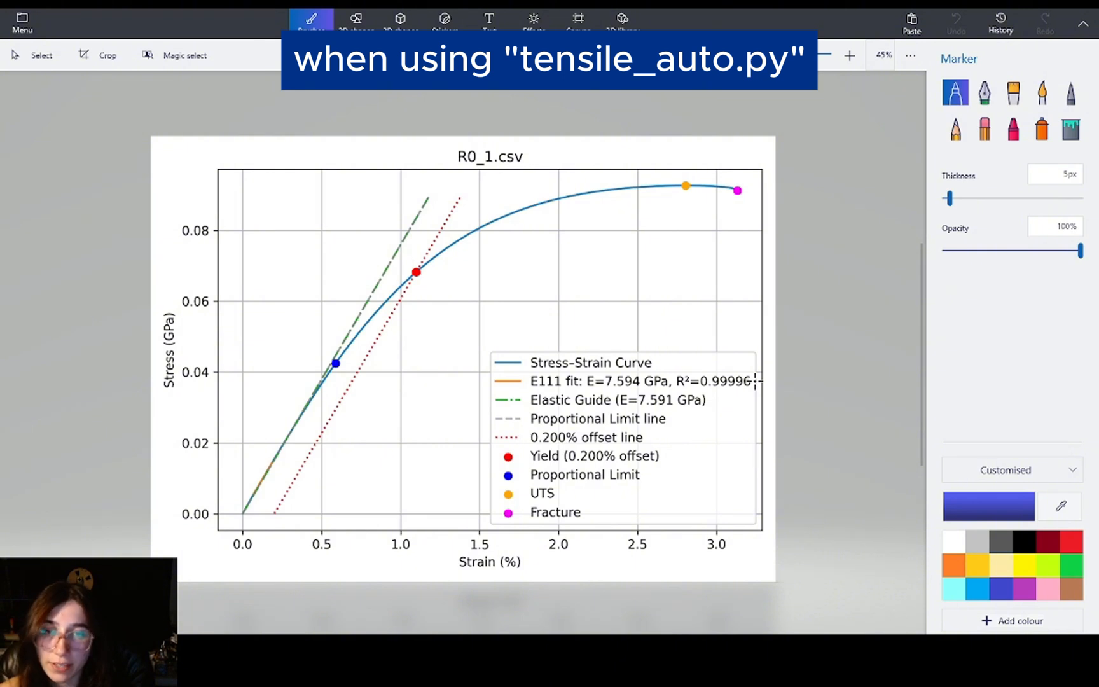
mouse_move(355, 446)
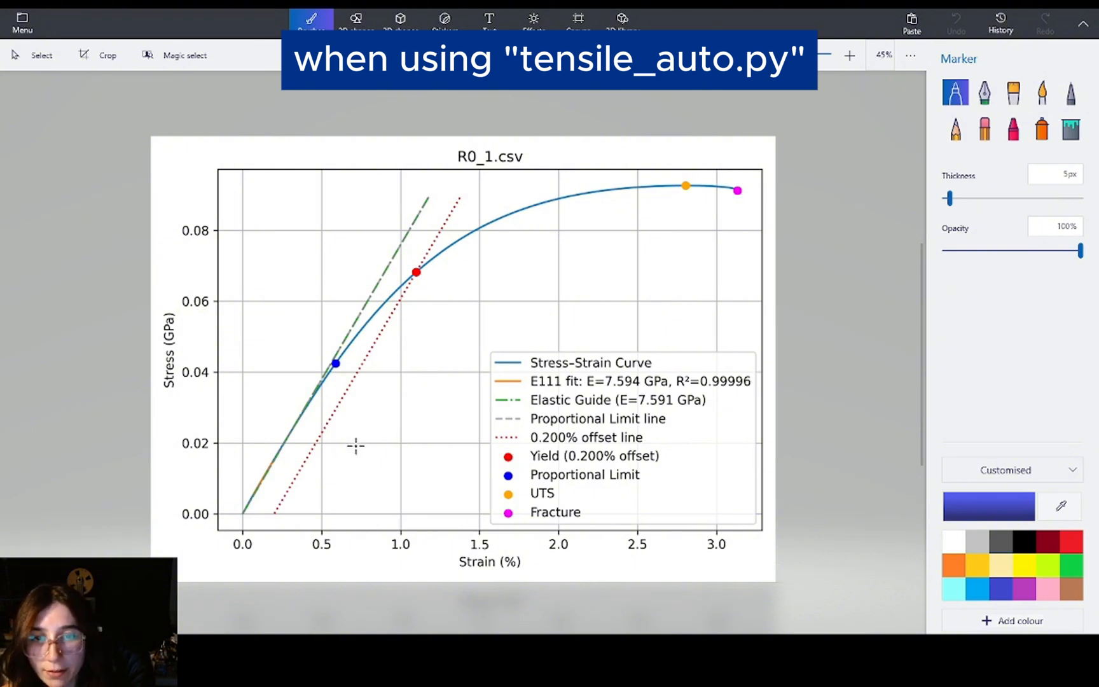
mouse_move(239, 490)
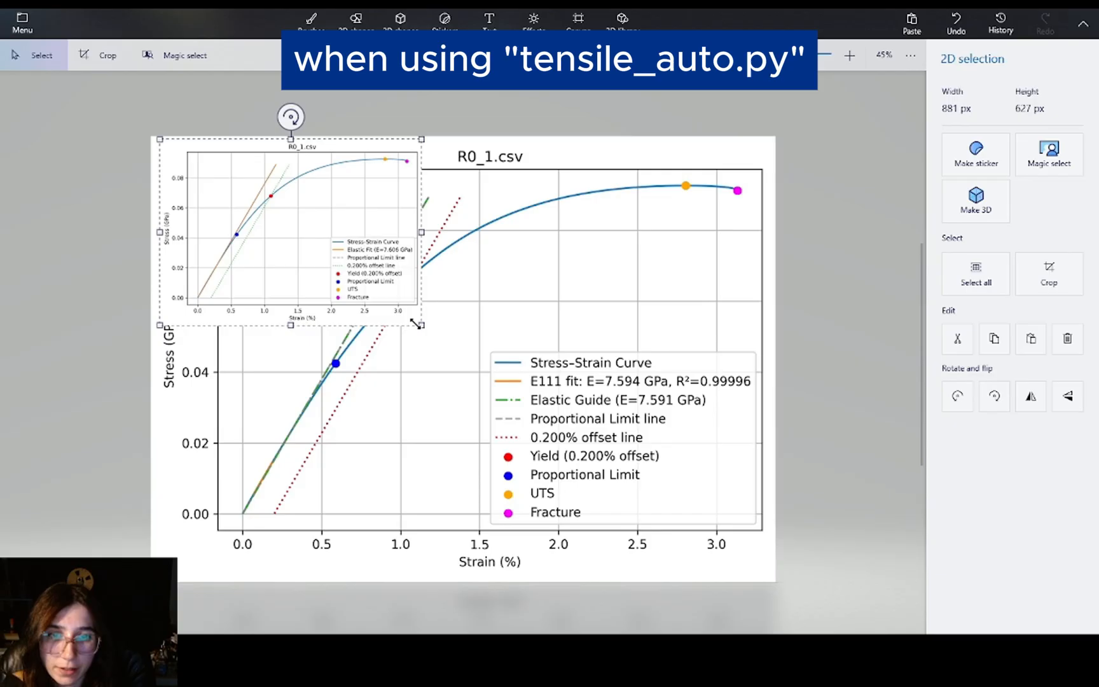
Enlarge the pasted older R0_1 plot over the new E111-fit plot
drag(420, 322, 561, 512)
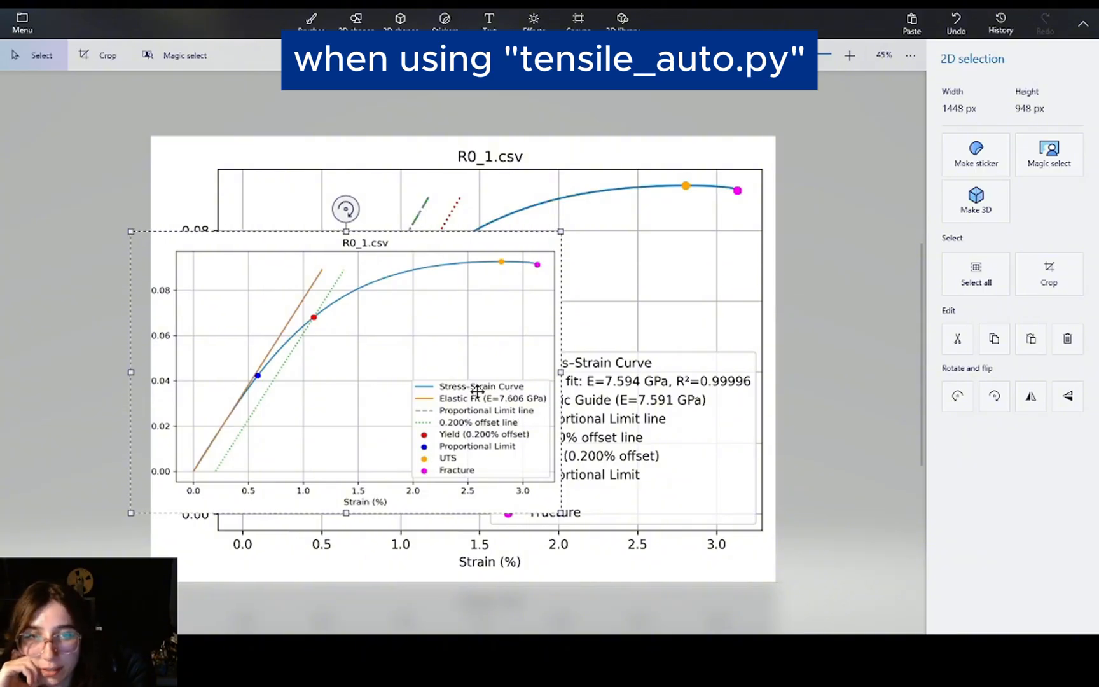
mouse_move(490, 413)
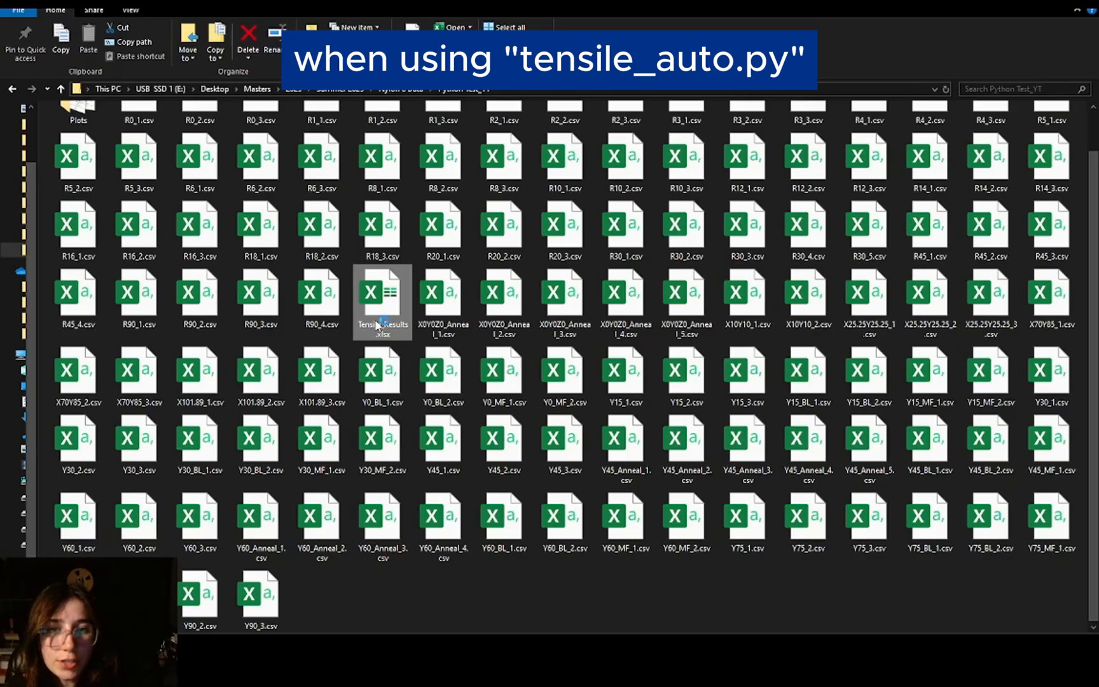
double_click(383, 293)
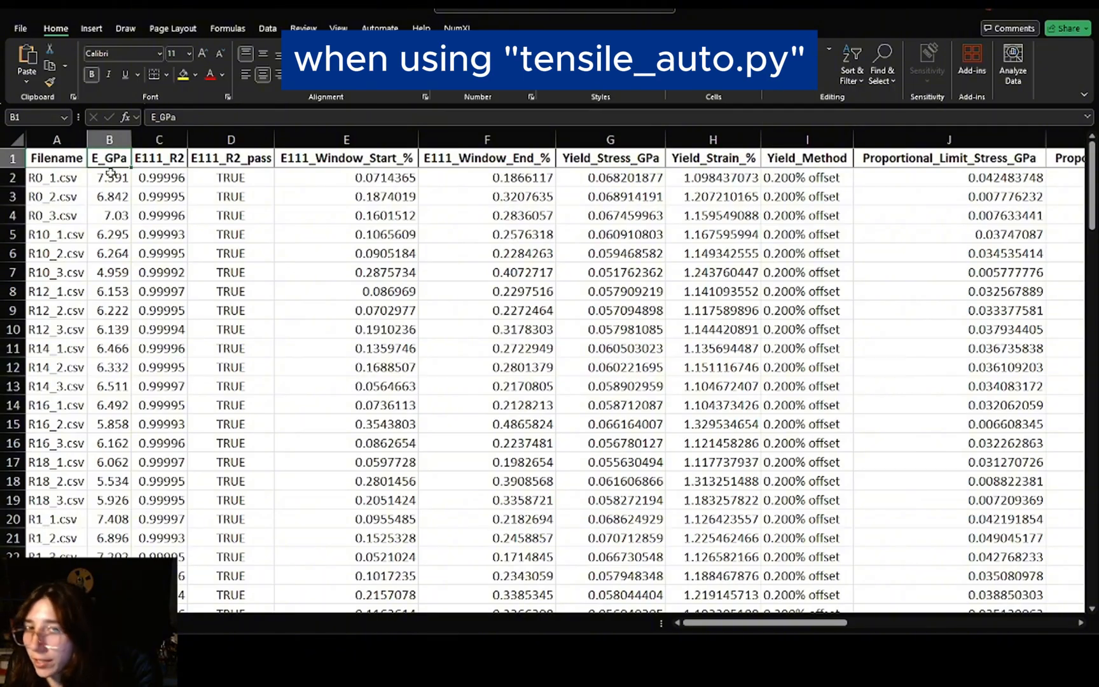
click(159, 178)
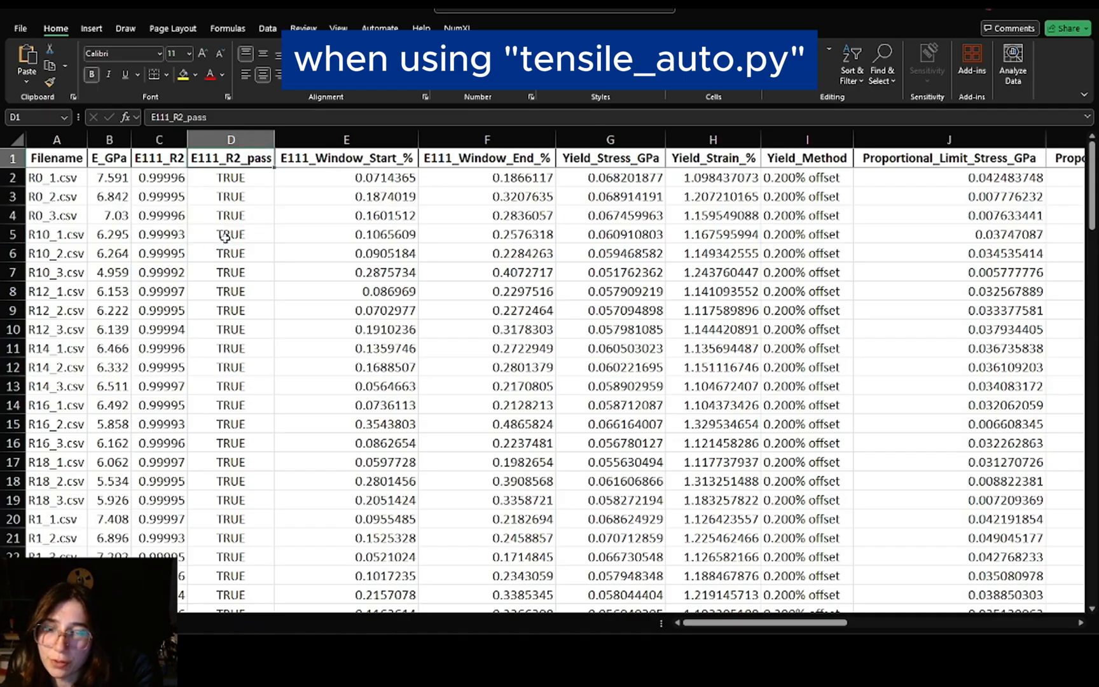
click(486, 157)
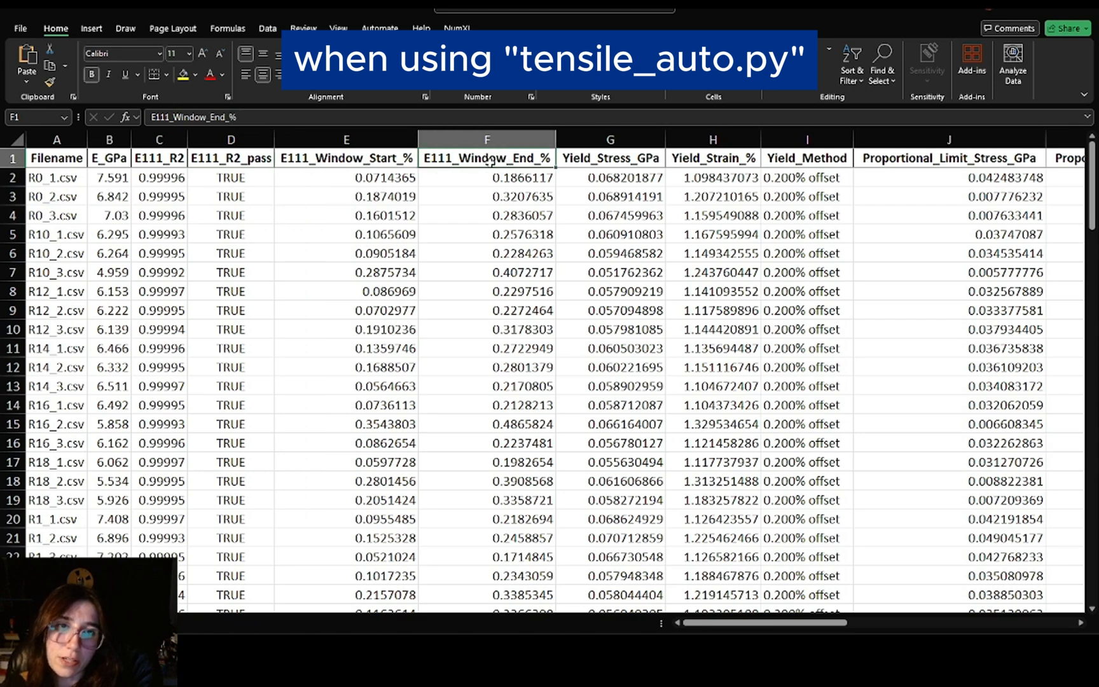
mouse_move(543, 175)
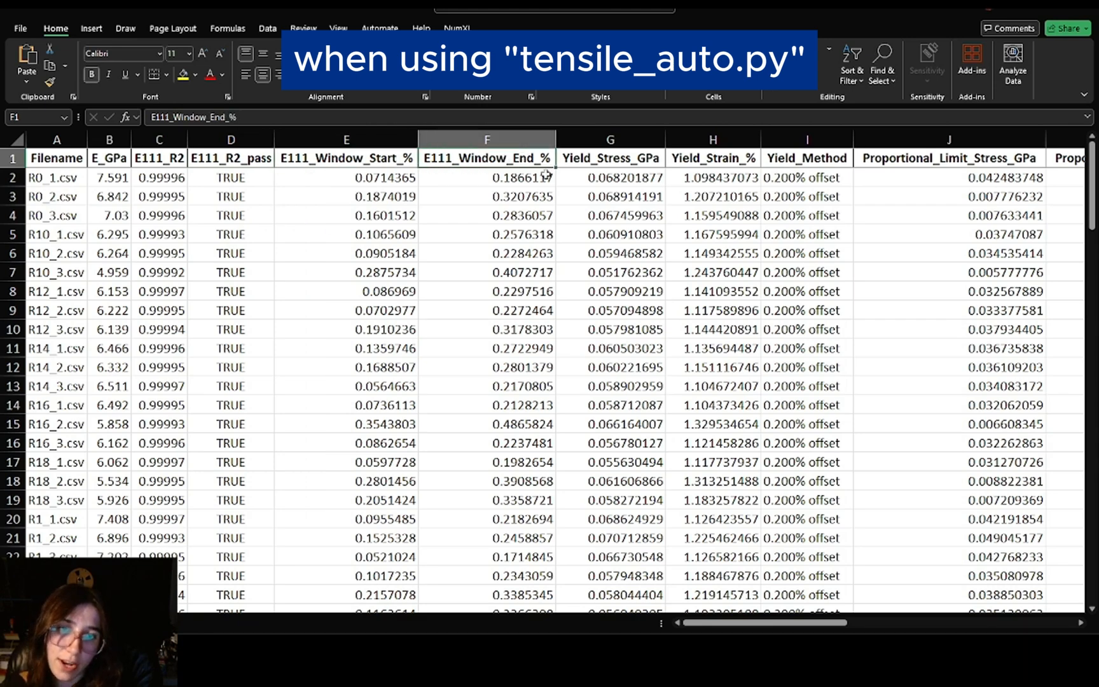
scroll(right, 3)
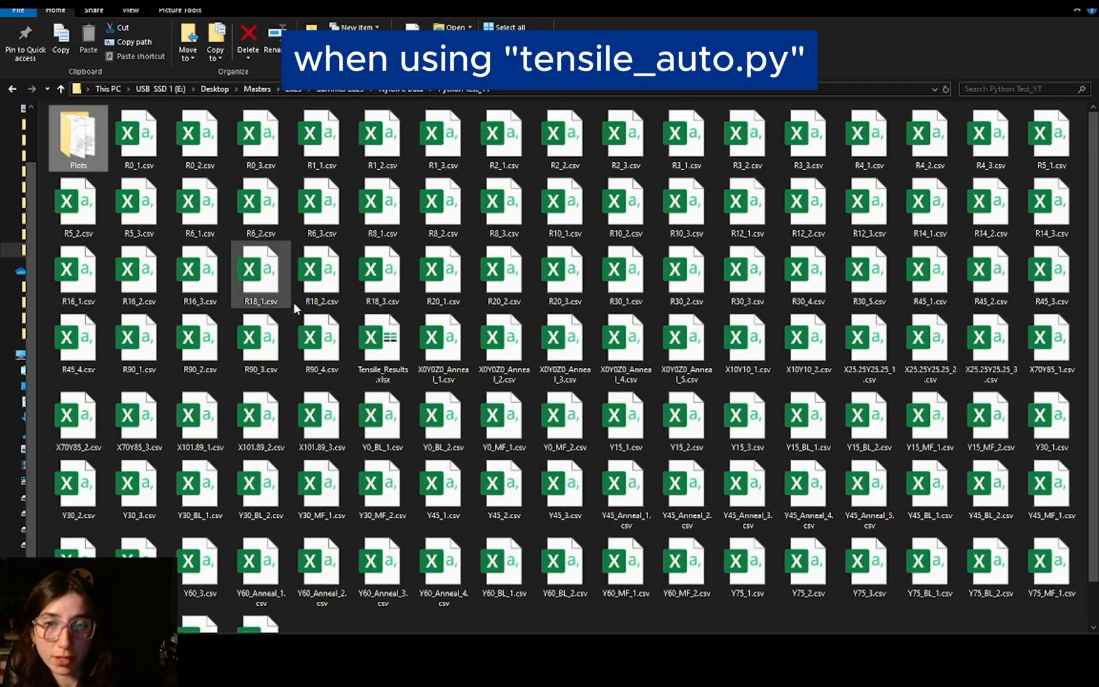
click(383, 345)
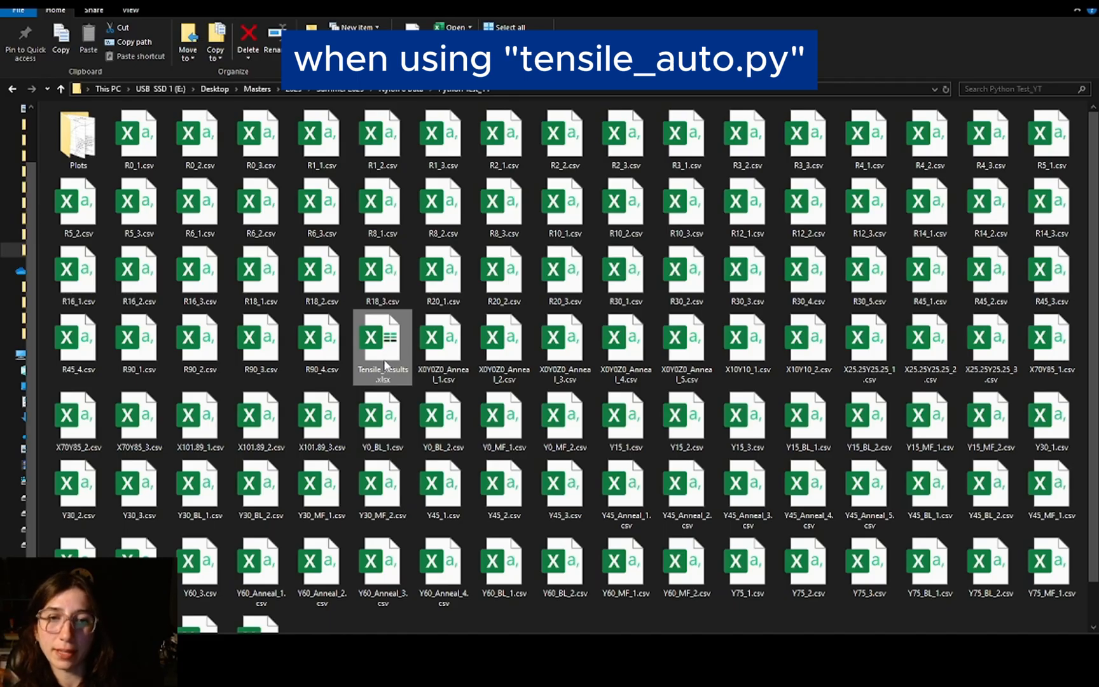
mouse_move(382, 343)
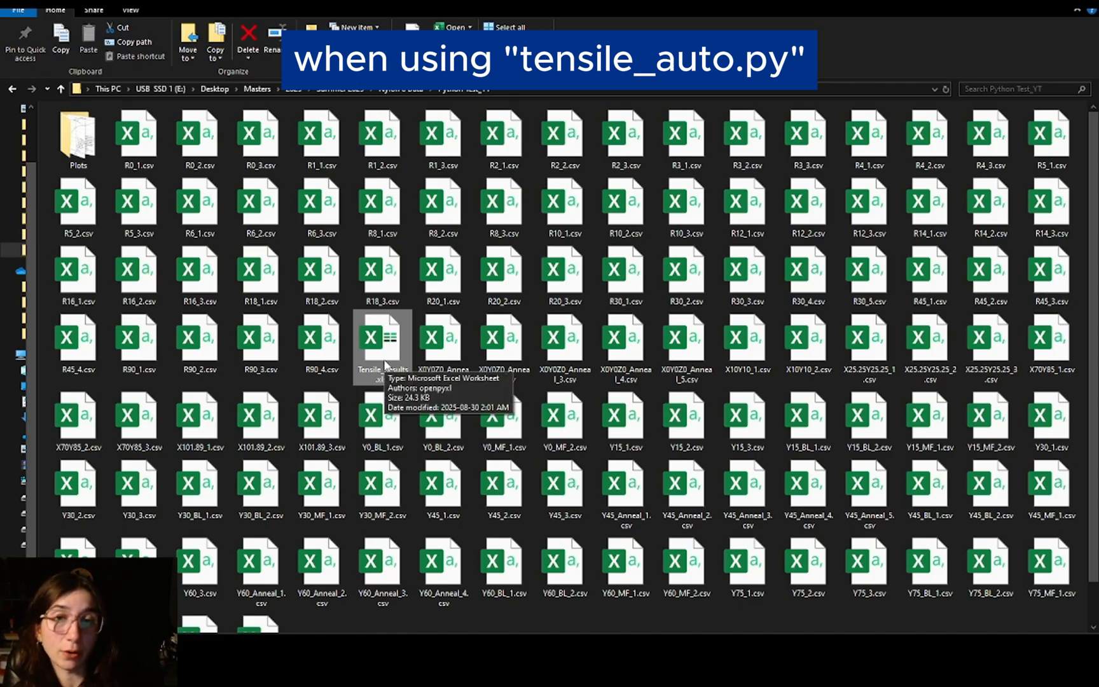